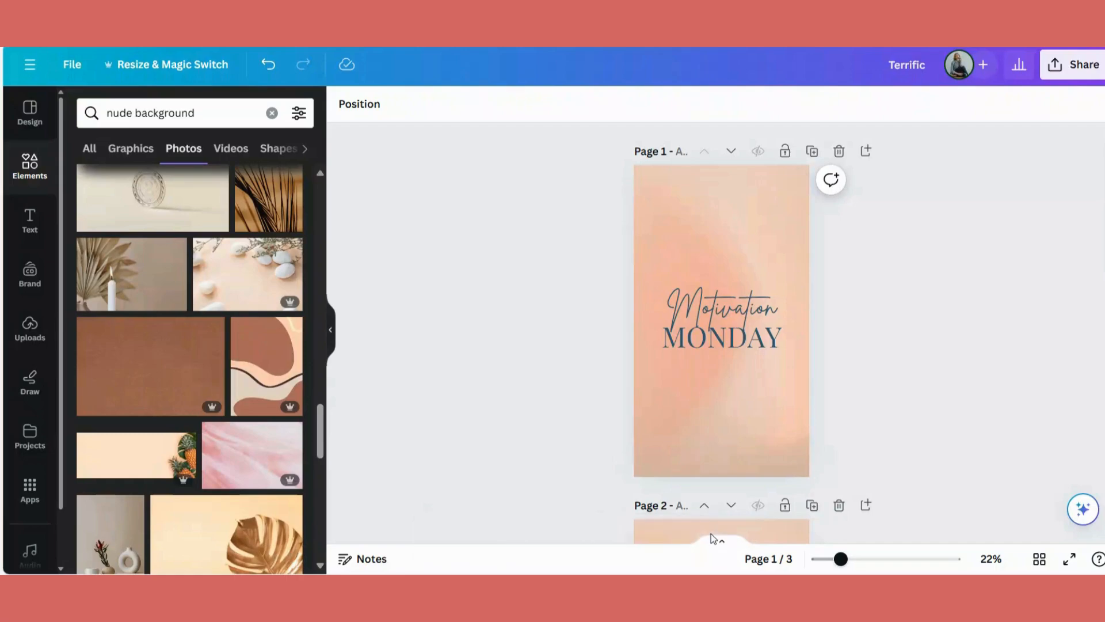
mouse_move(873, 347)
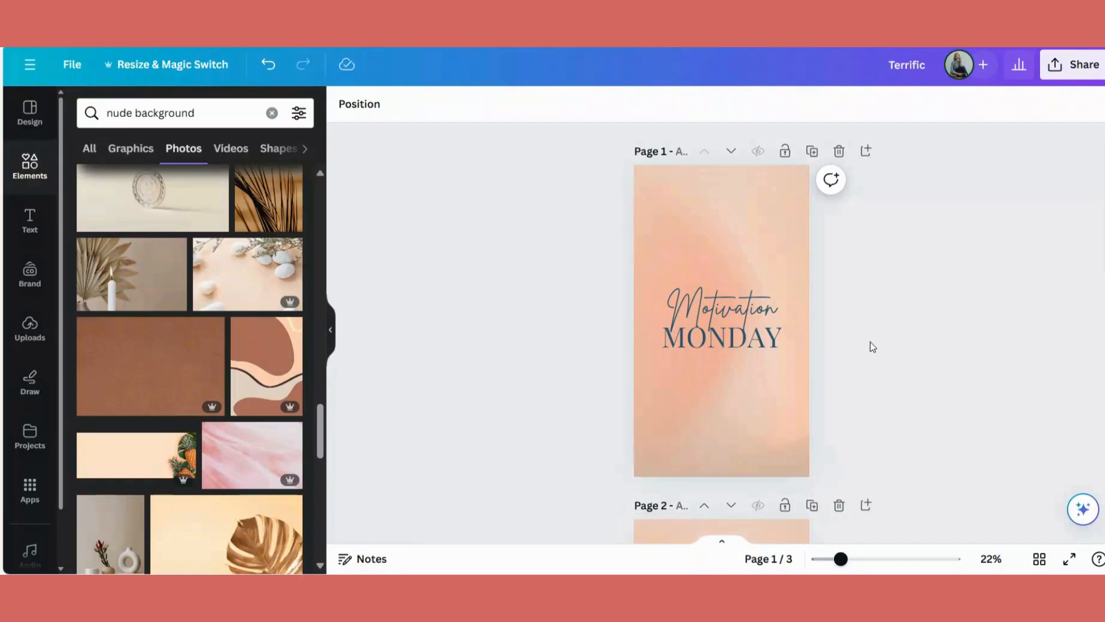
mouse_move(855, 339)
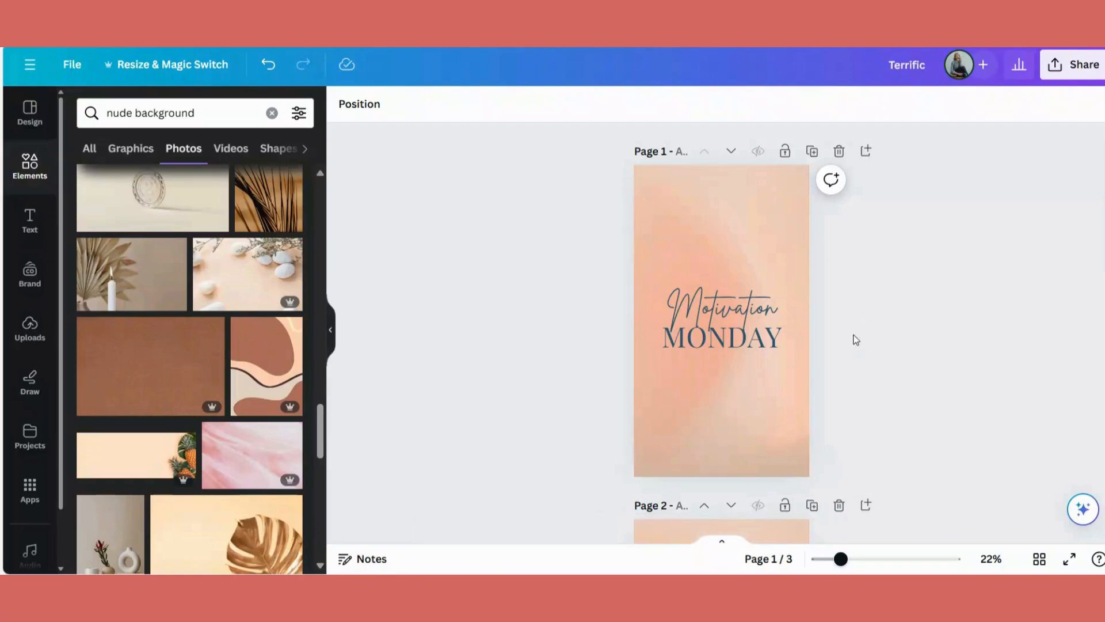
Scroll the Canva home page down to the three-page 'Terrific' story in Recent designs
scroll(down, 3)
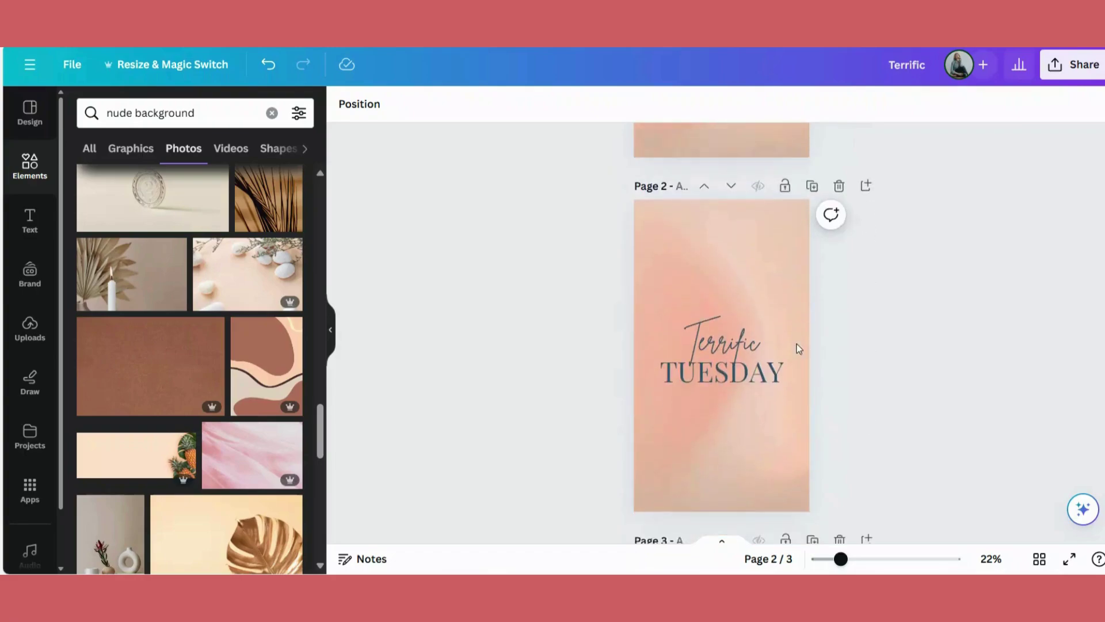
scroll(down, 3)
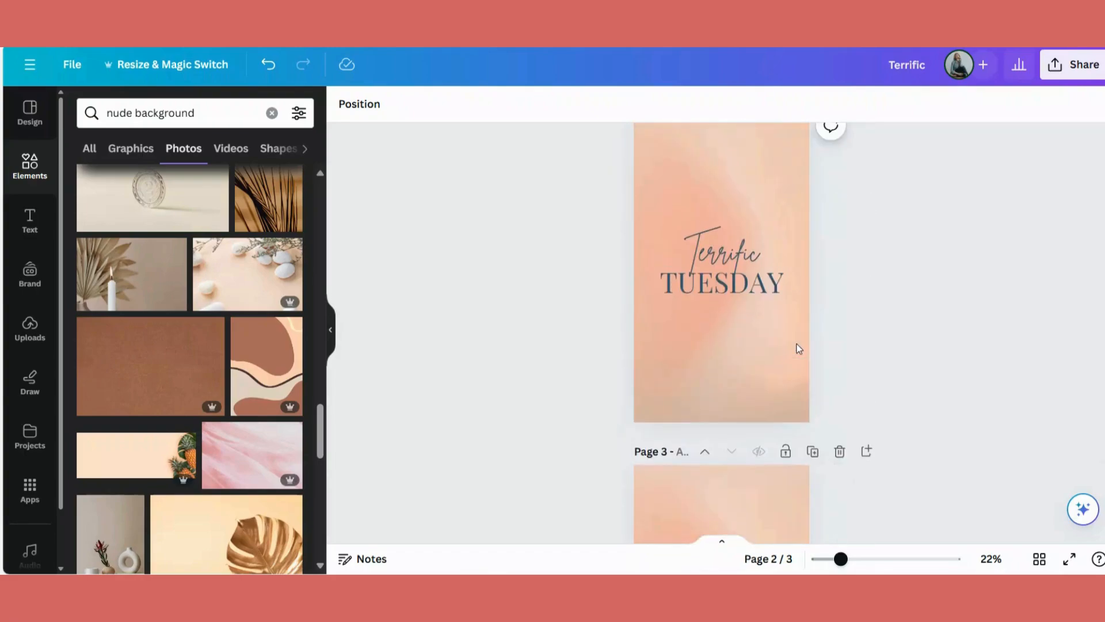
scroll(up, 3)
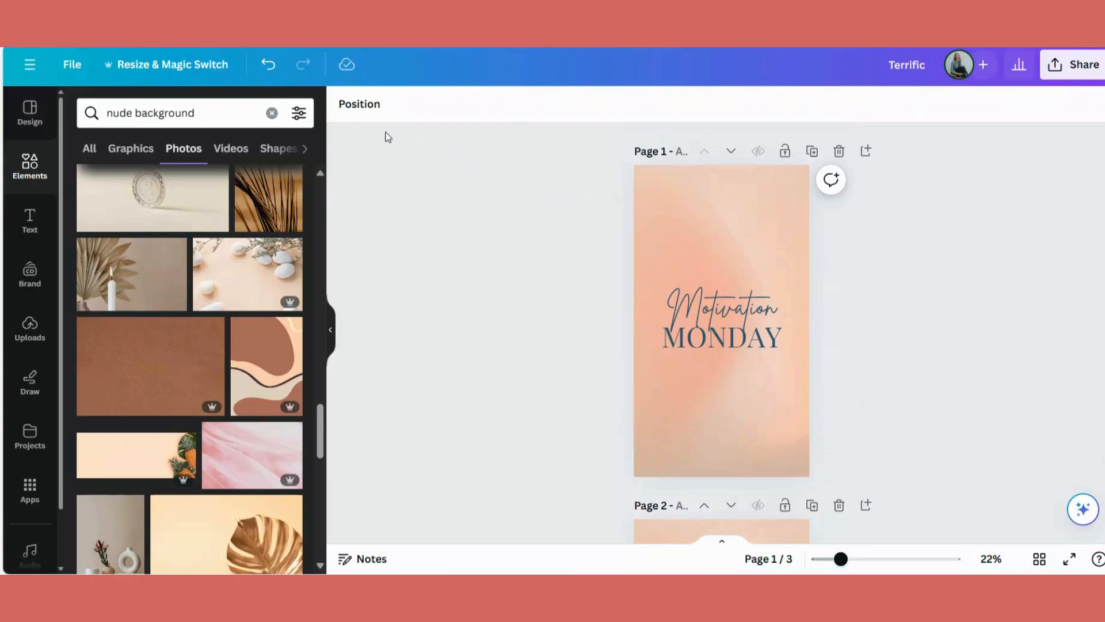
click(712, 307)
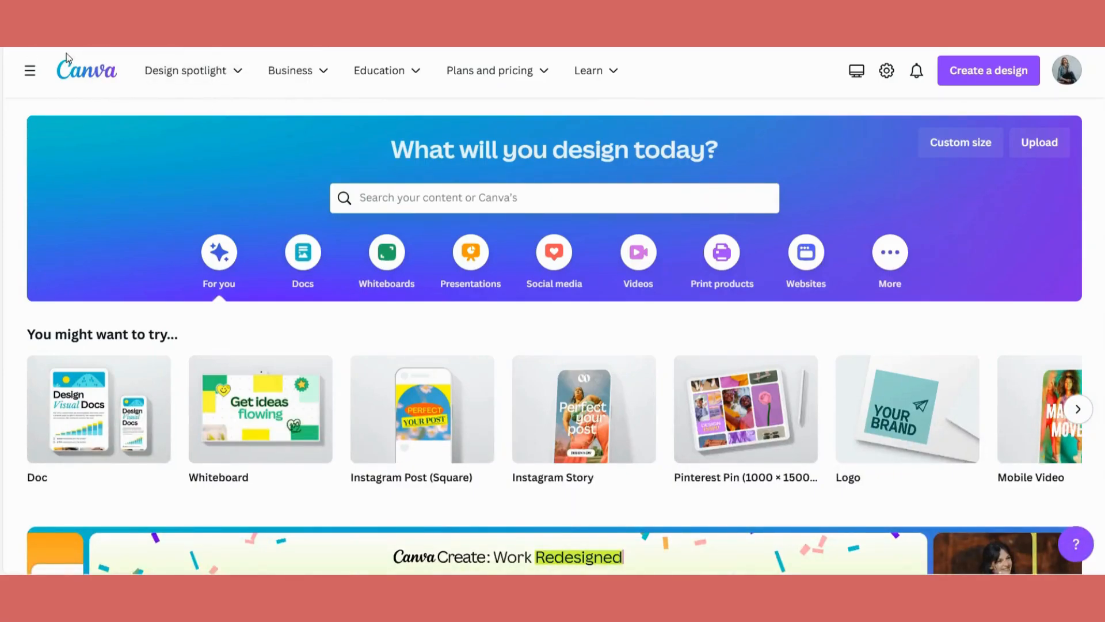
scroll(down, 3)
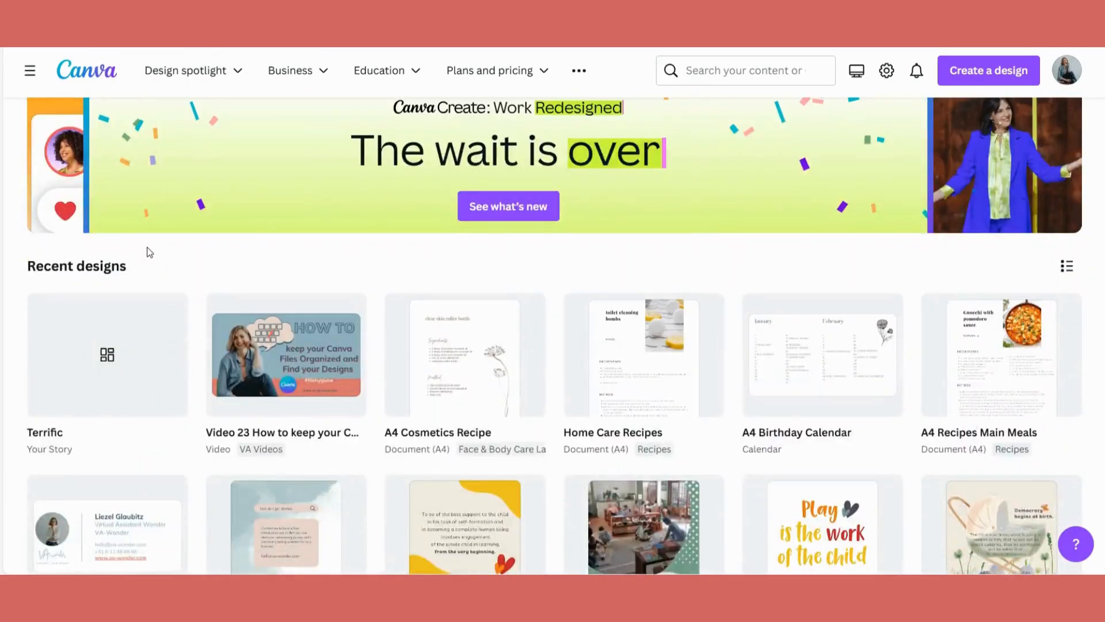
scroll(down, 3)
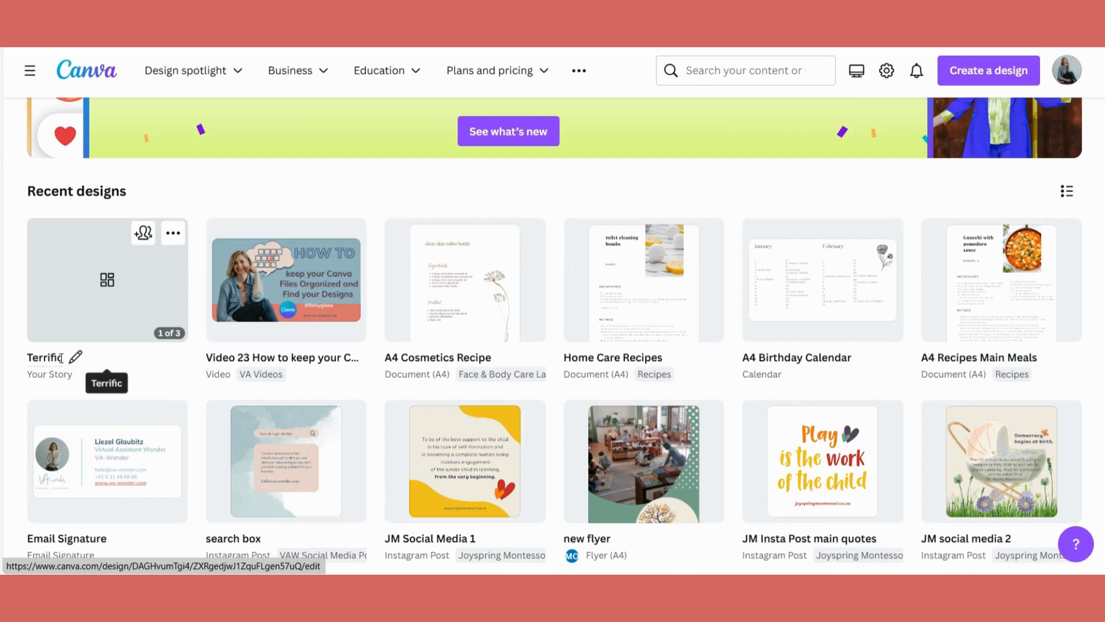
mouse_move(125, 314)
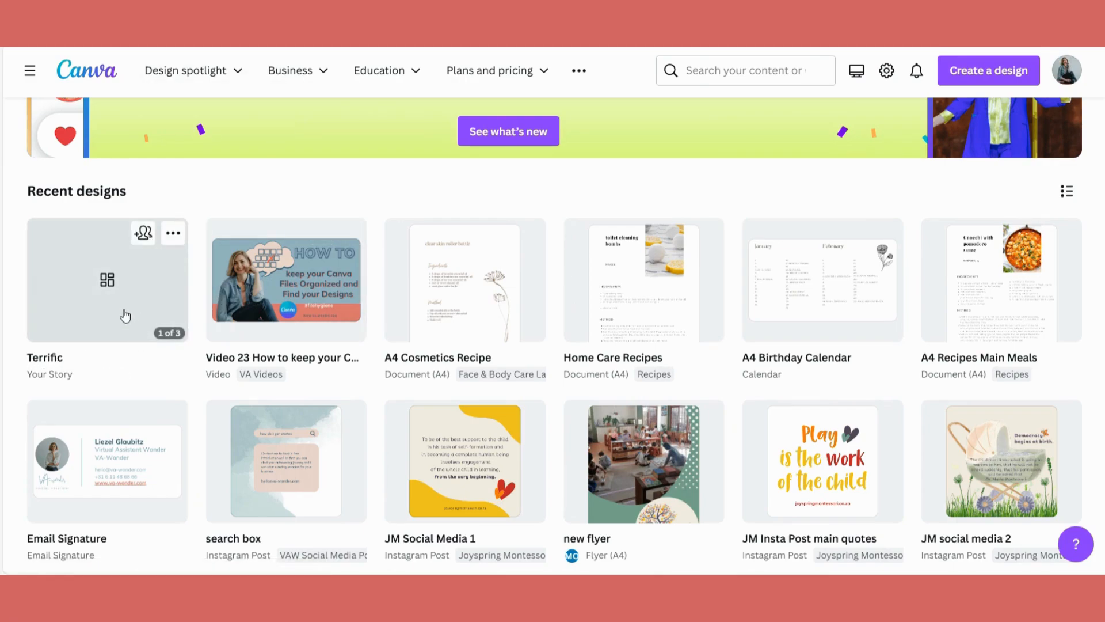
mouse_move(45, 358)
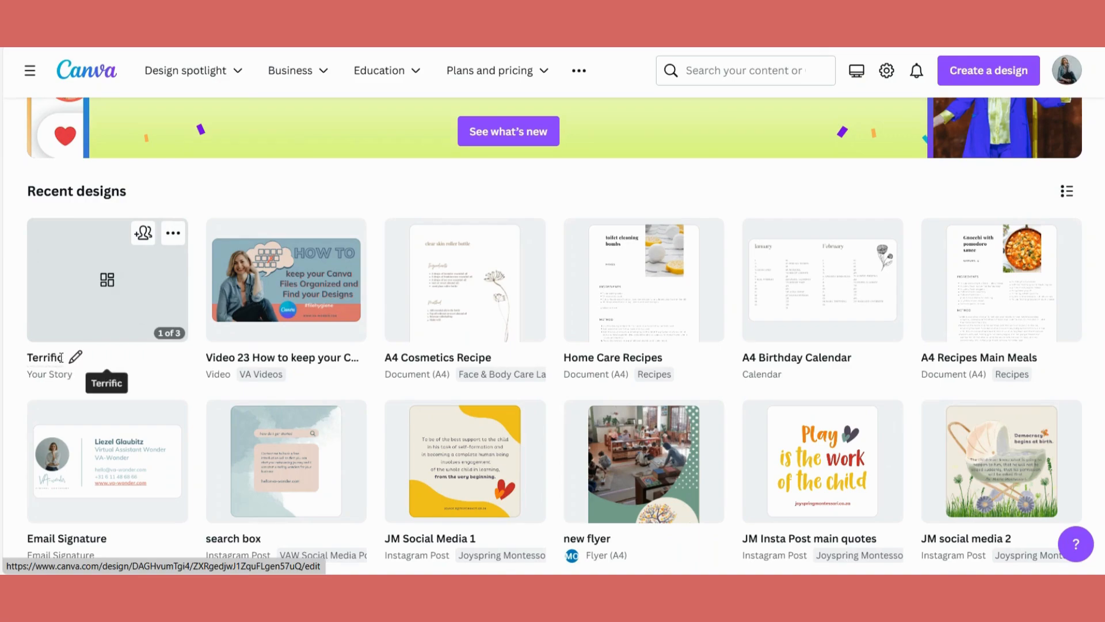
mouse_move(221, 133)
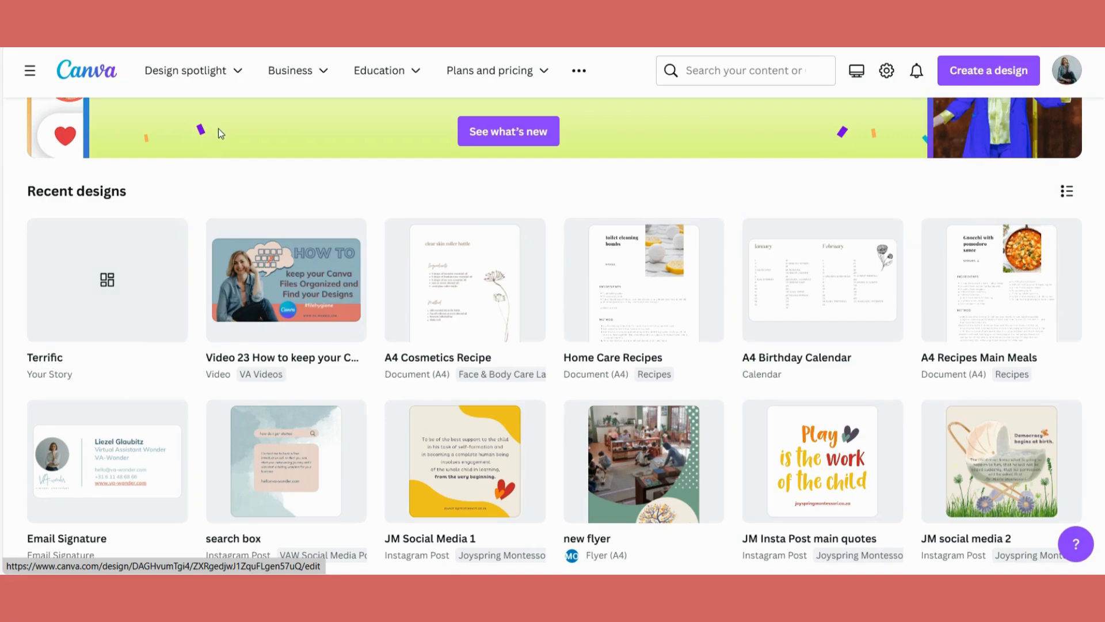
mouse_move(107, 279)
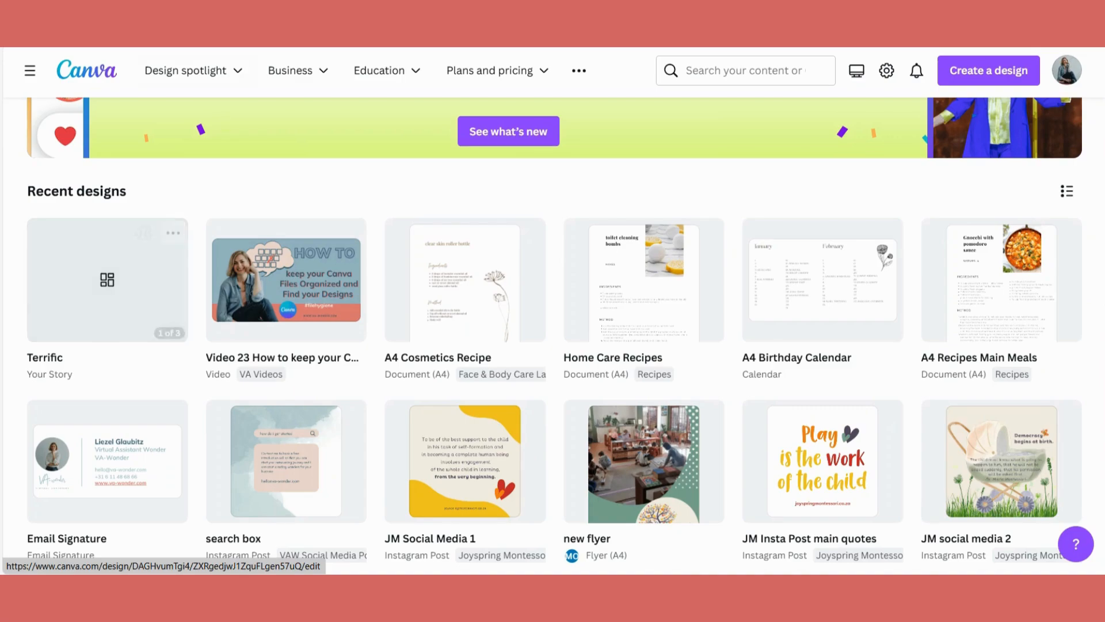
Open the Terrific story and edit page 1's Motivation Monday title
click(107, 279)
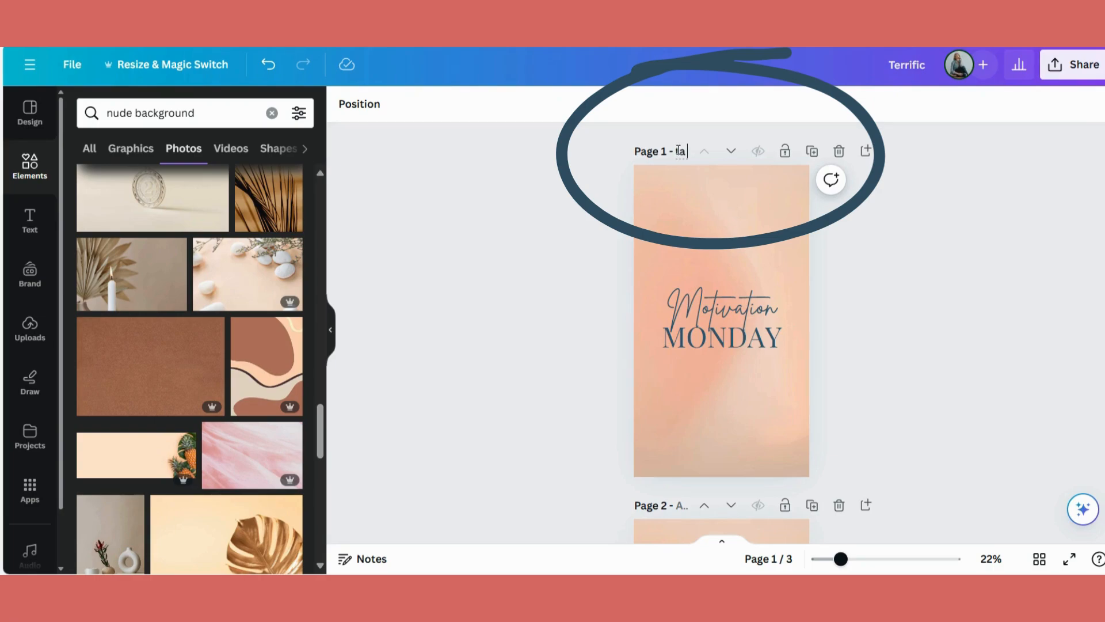
text(St)
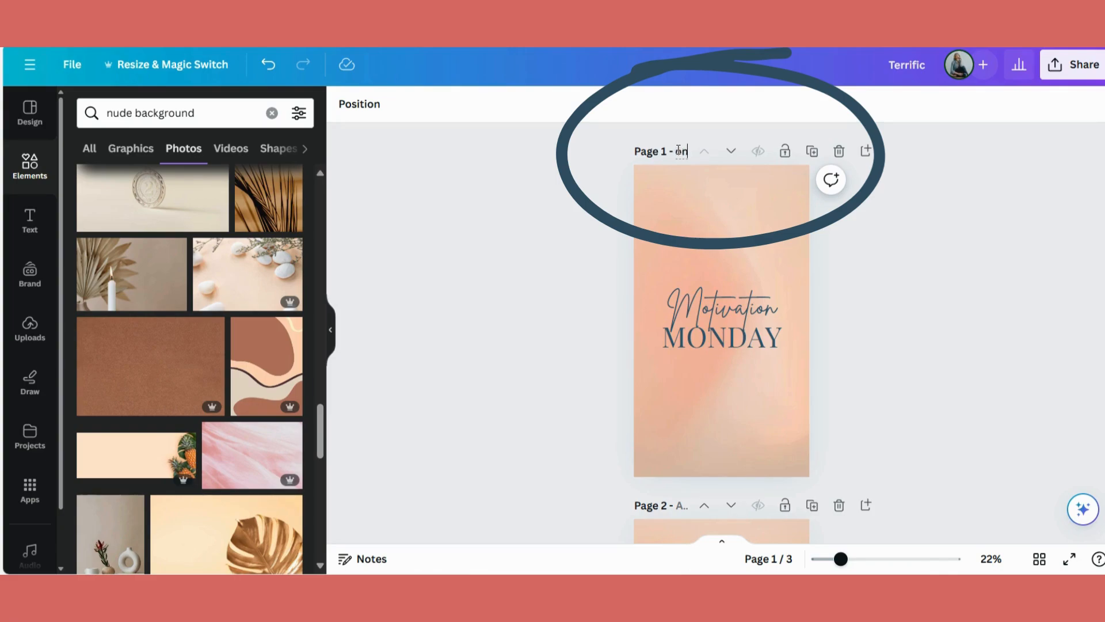
text(ay)
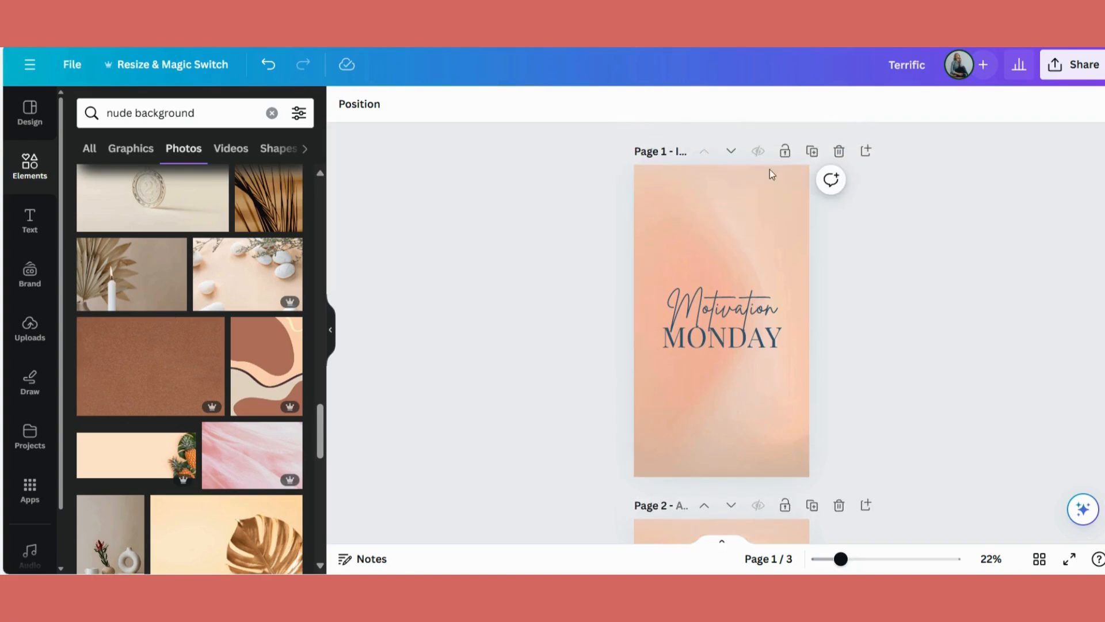
mouse_move(675, 153)
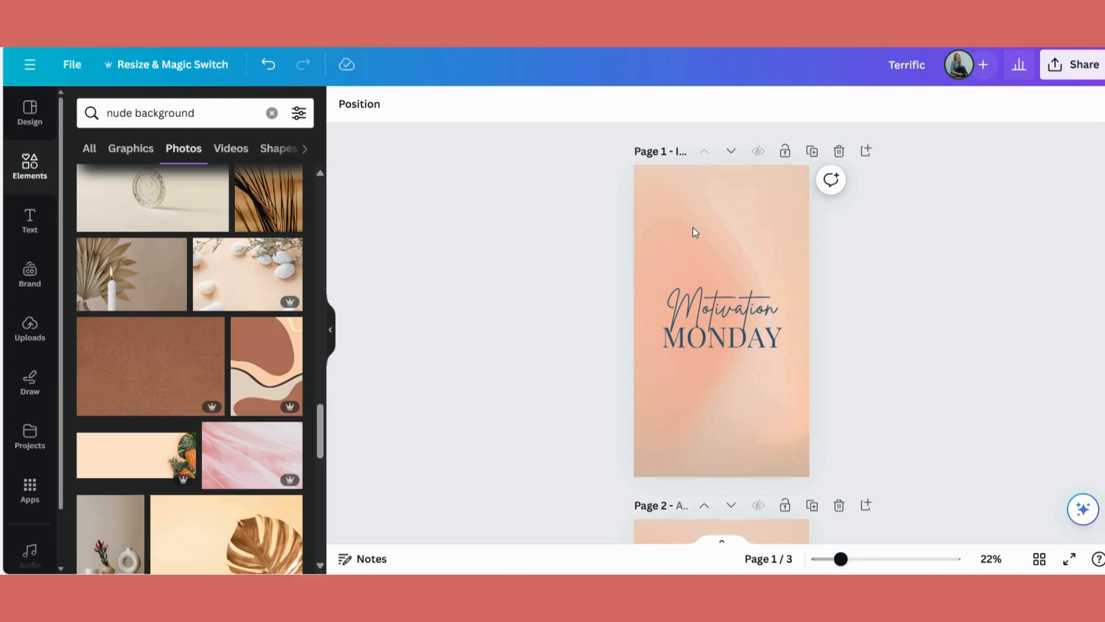
scroll(down, 3)
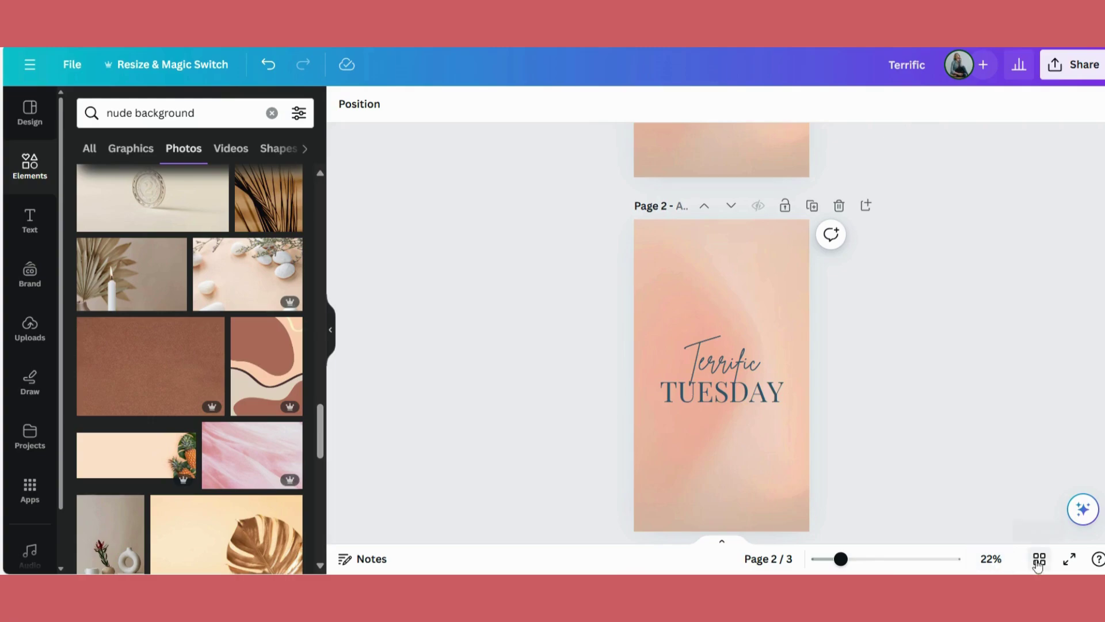
mouse_move(1040, 558)
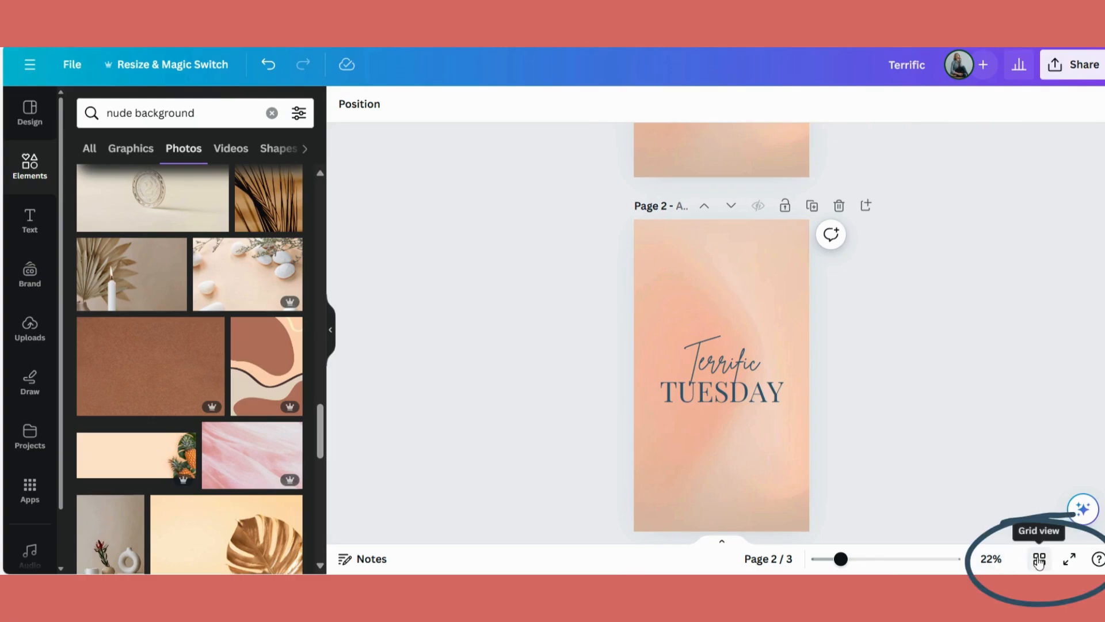
Show all pages side by side and title page 2 'Insta Story Terrific Tuesday'
click(1039, 559)
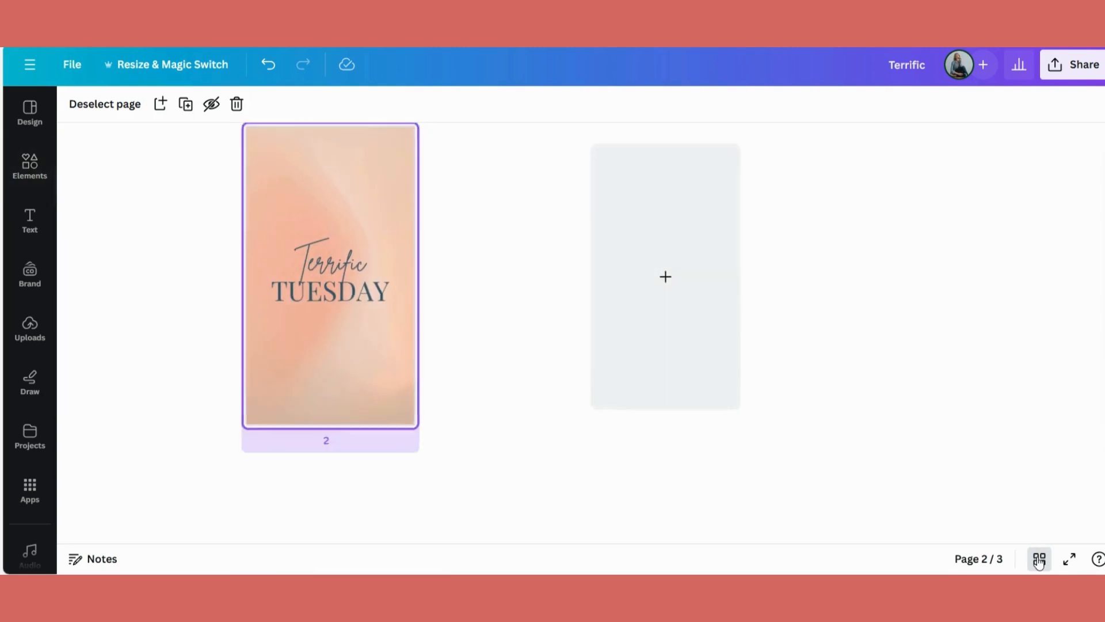
click(1039, 558)
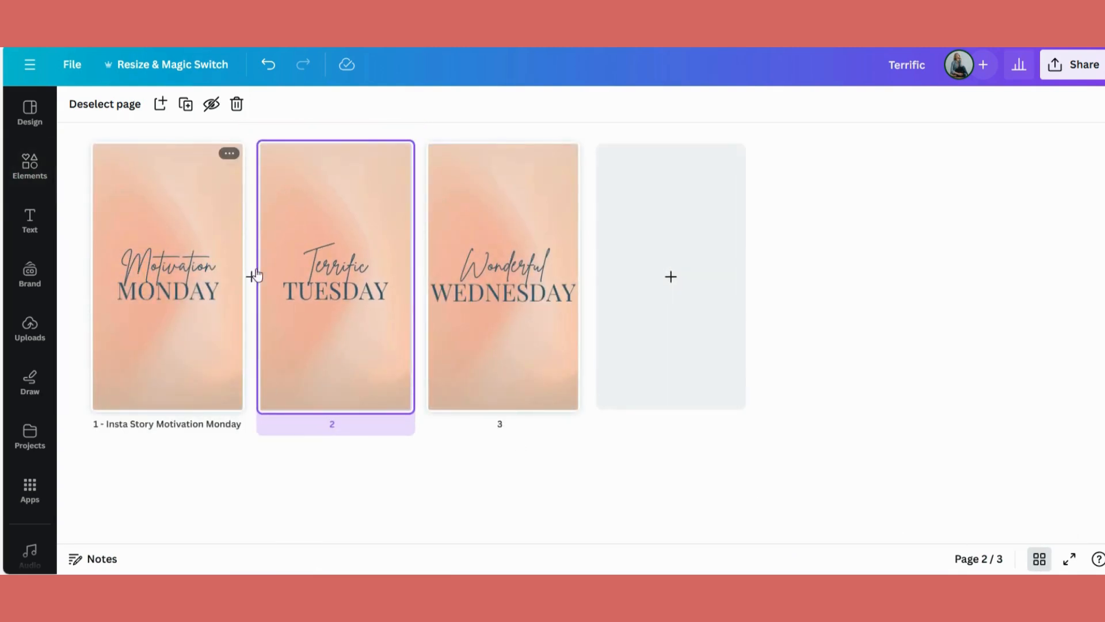
mouse_move(588, 359)
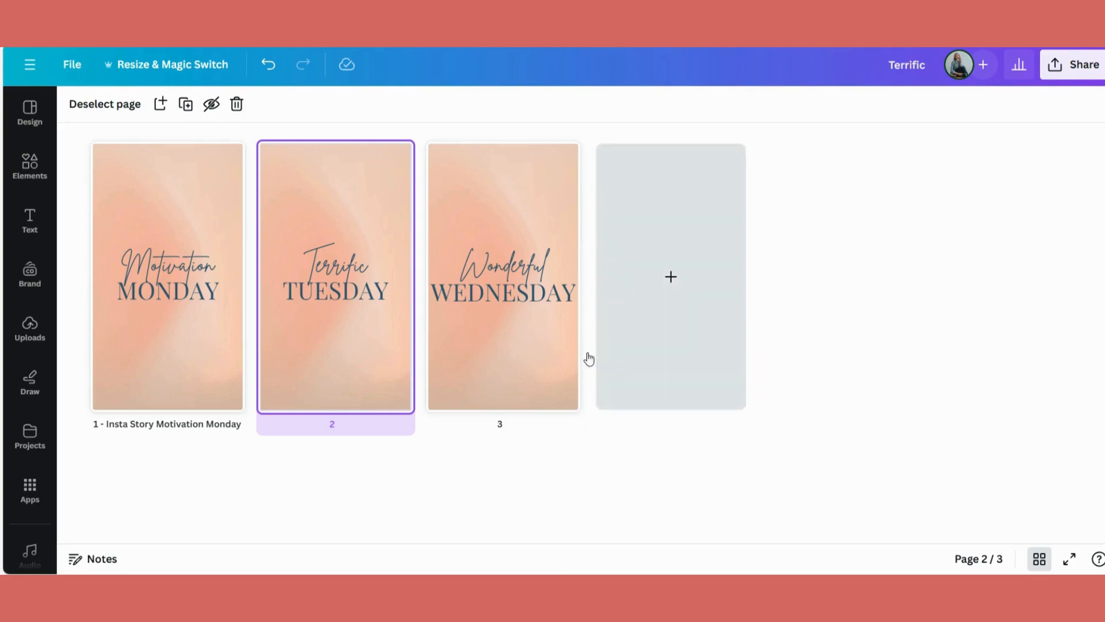
mouse_move(343, 428)
text(Insta S)
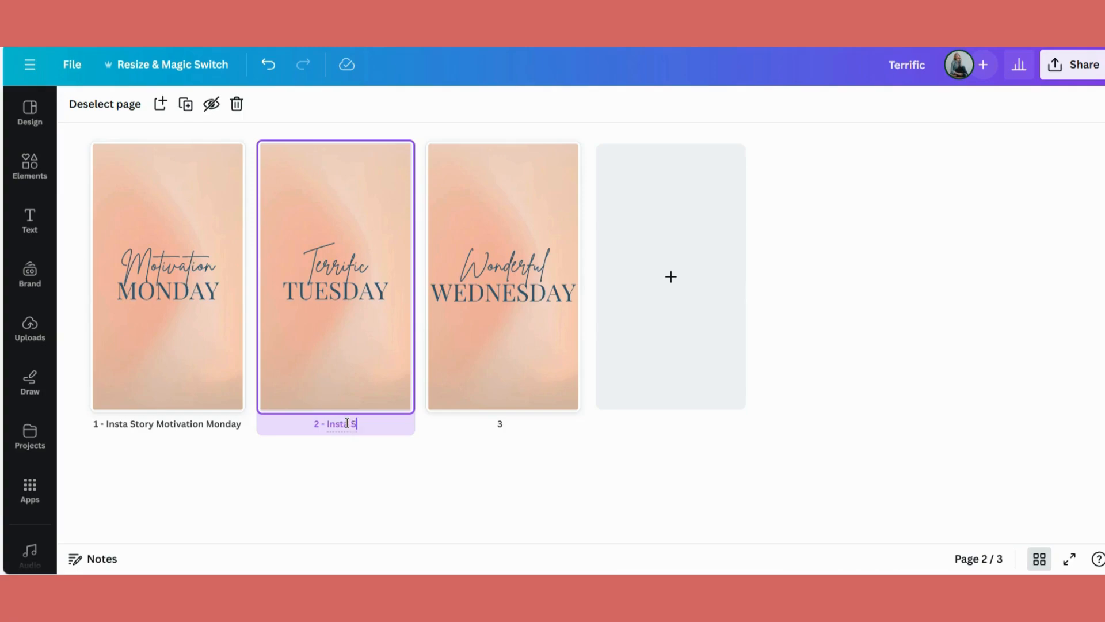
text(tory Te)
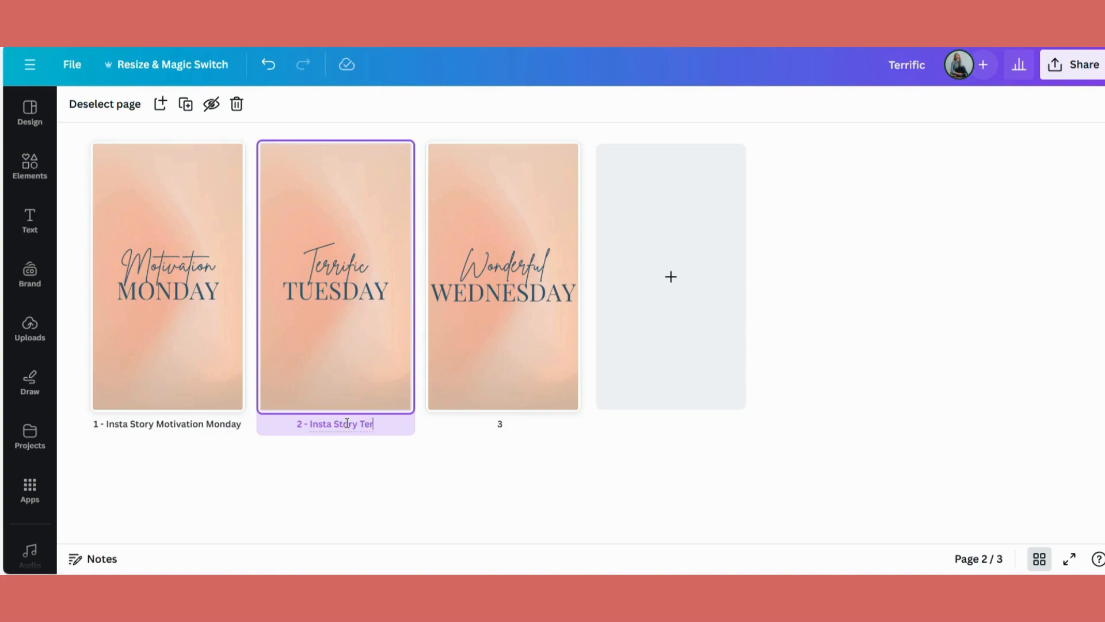
text(rific Tuesday)
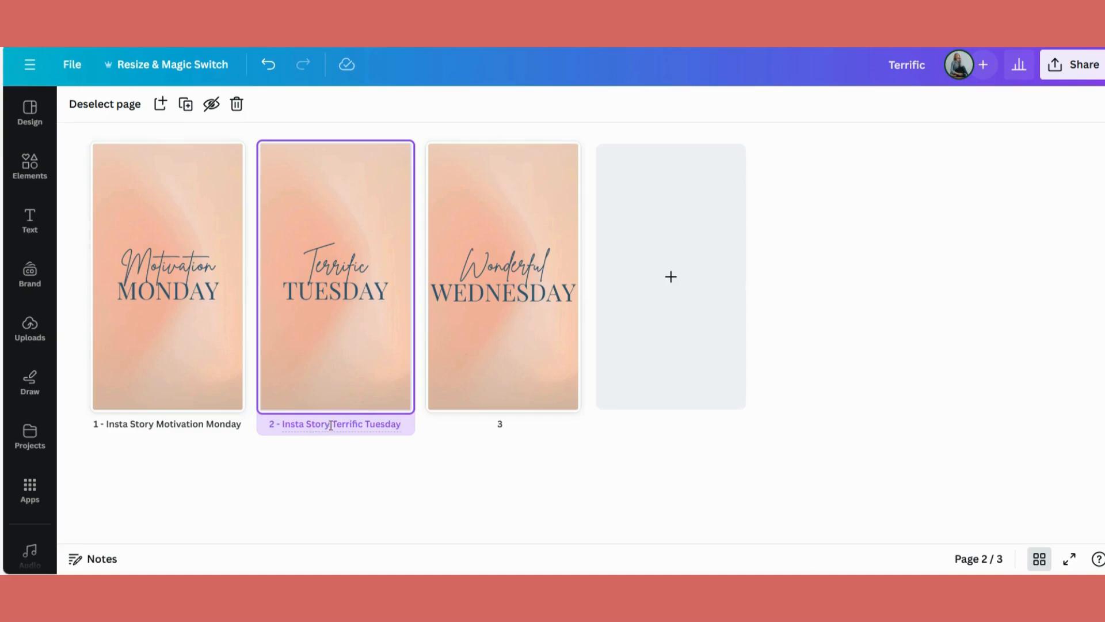
Title page 3 'Insta Story Wonderful Wednesday'
double_click(301, 424)
text( - Insta Story Wonderfu)
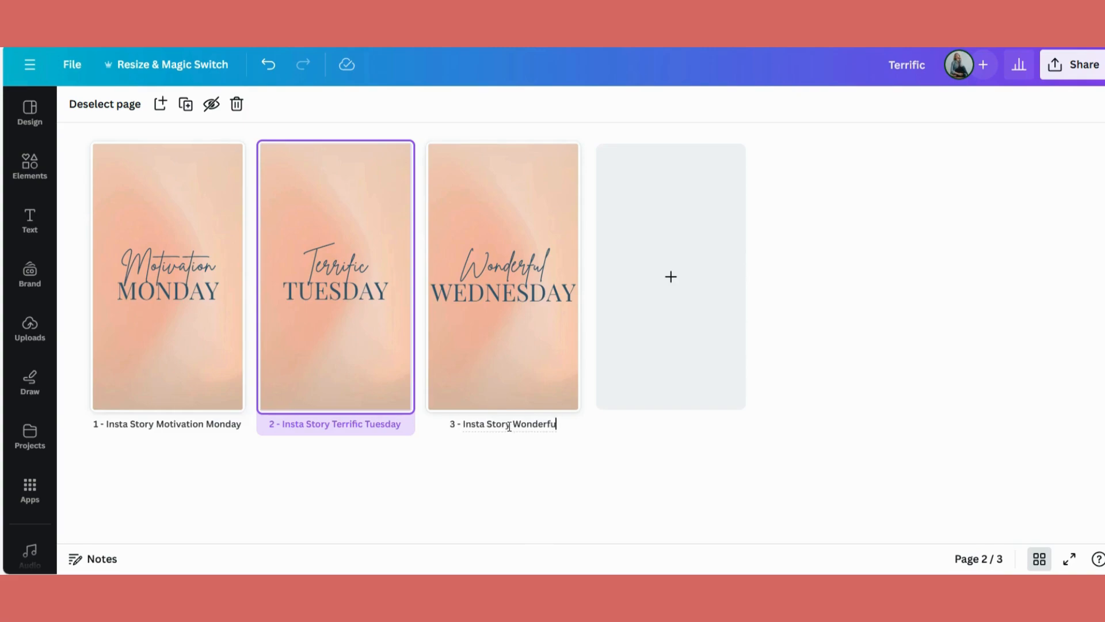
text(Wednesday)
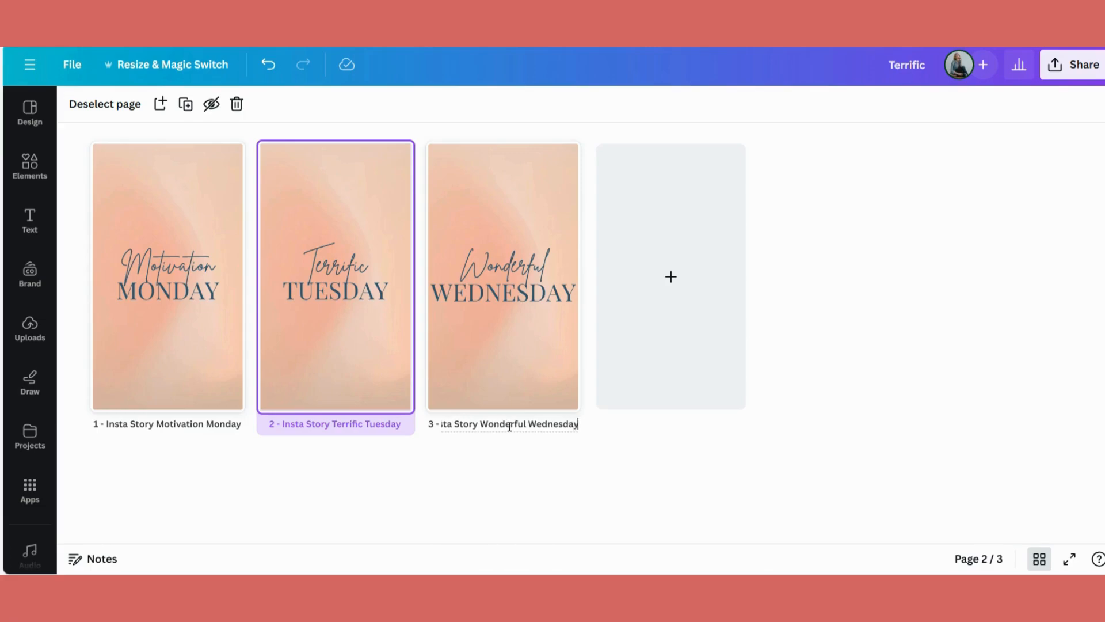
click(544, 476)
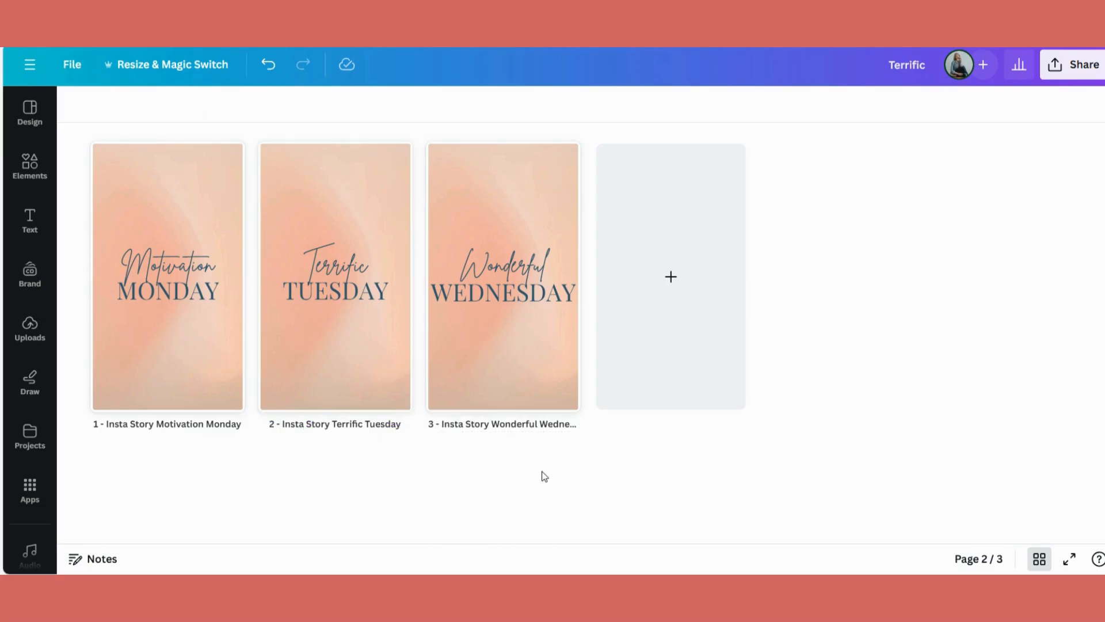
mouse_move(669, 276)
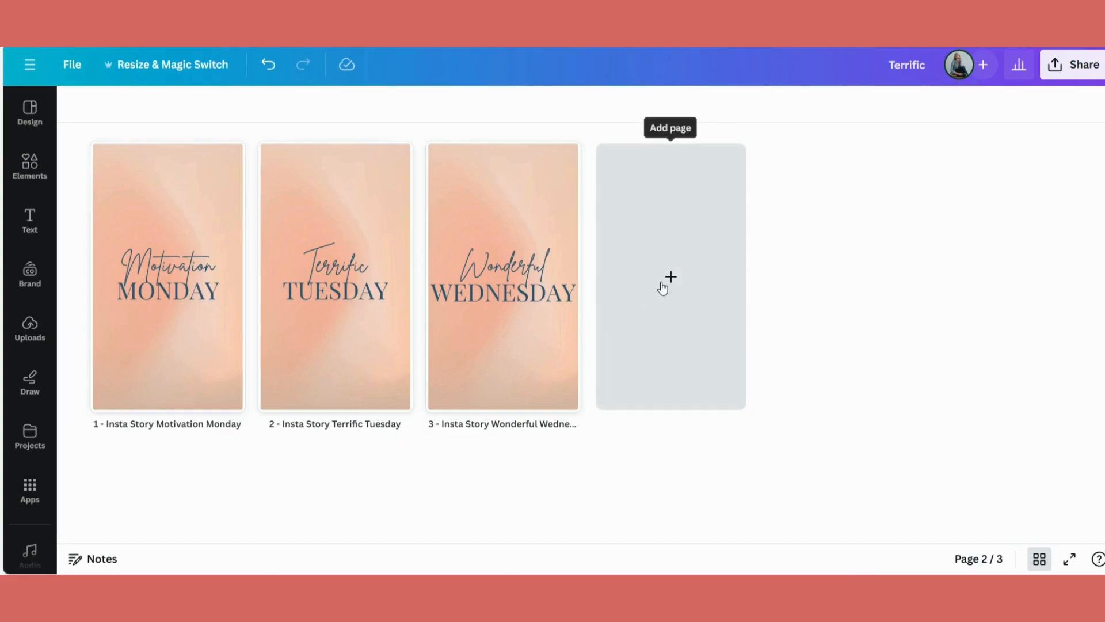
mouse_move(672, 280)
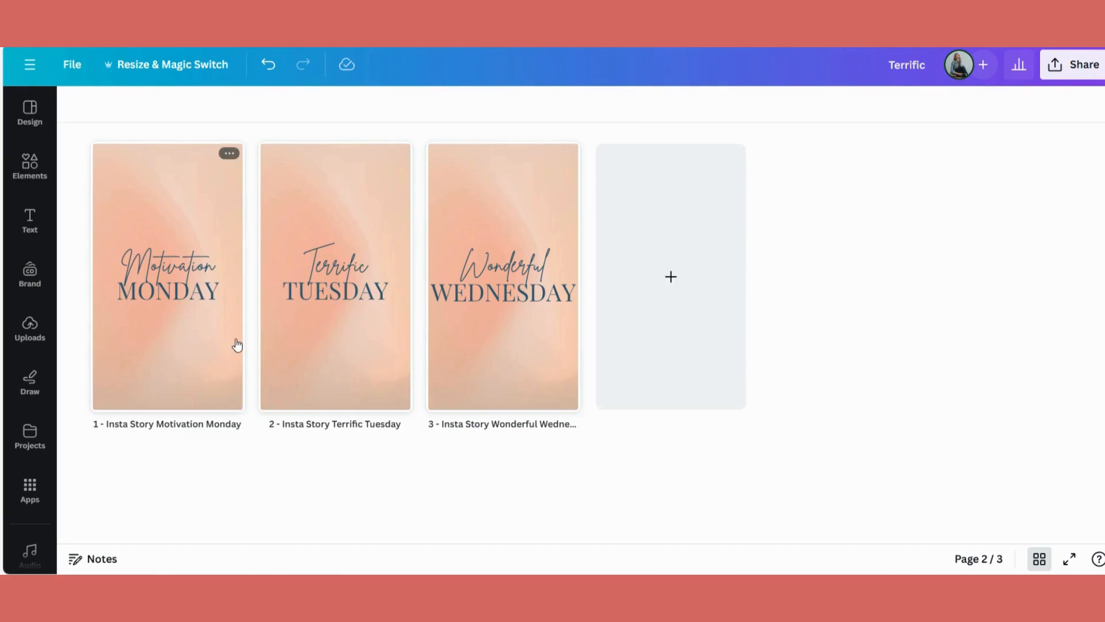
mouse_move(558, 366)
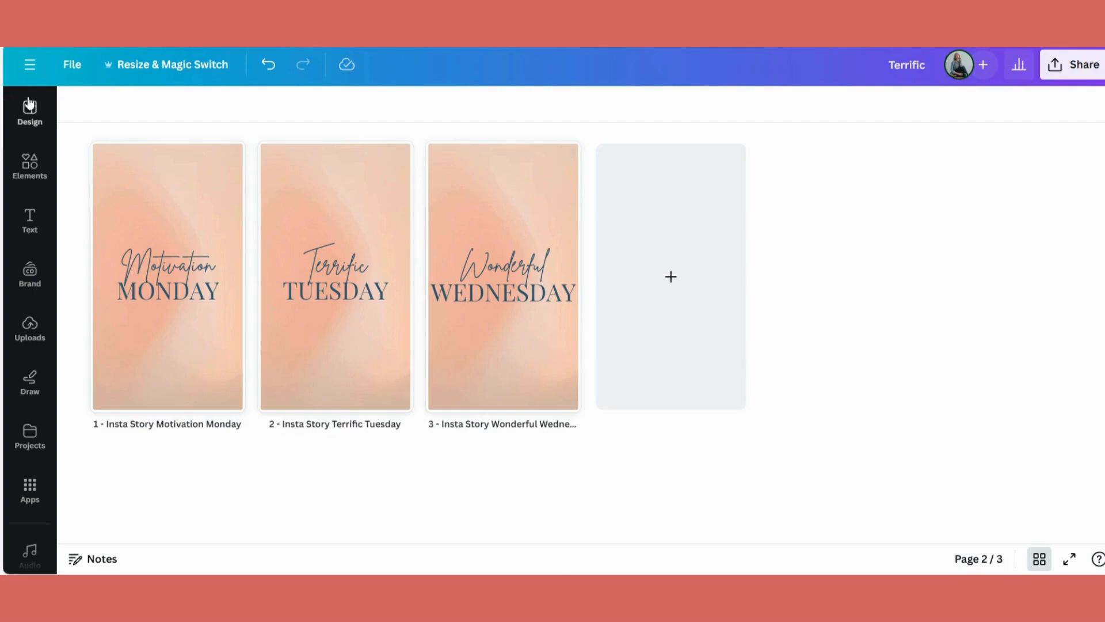
Change the design name from Terrific to 'Insta Story Weekly Motivations'
click(72, 63)
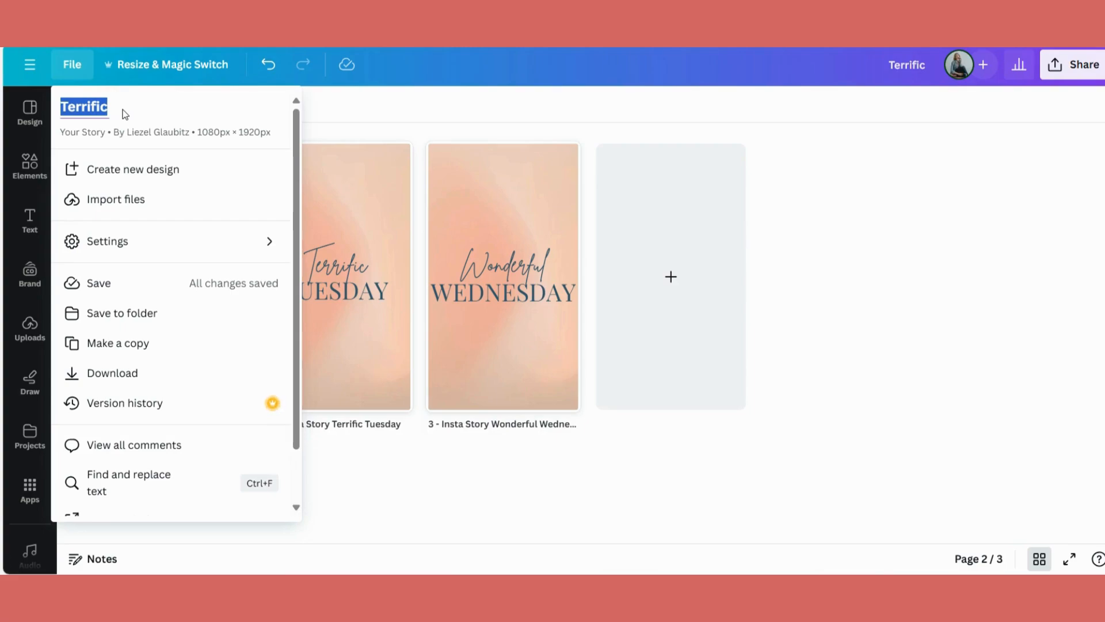
text(Insta STo)
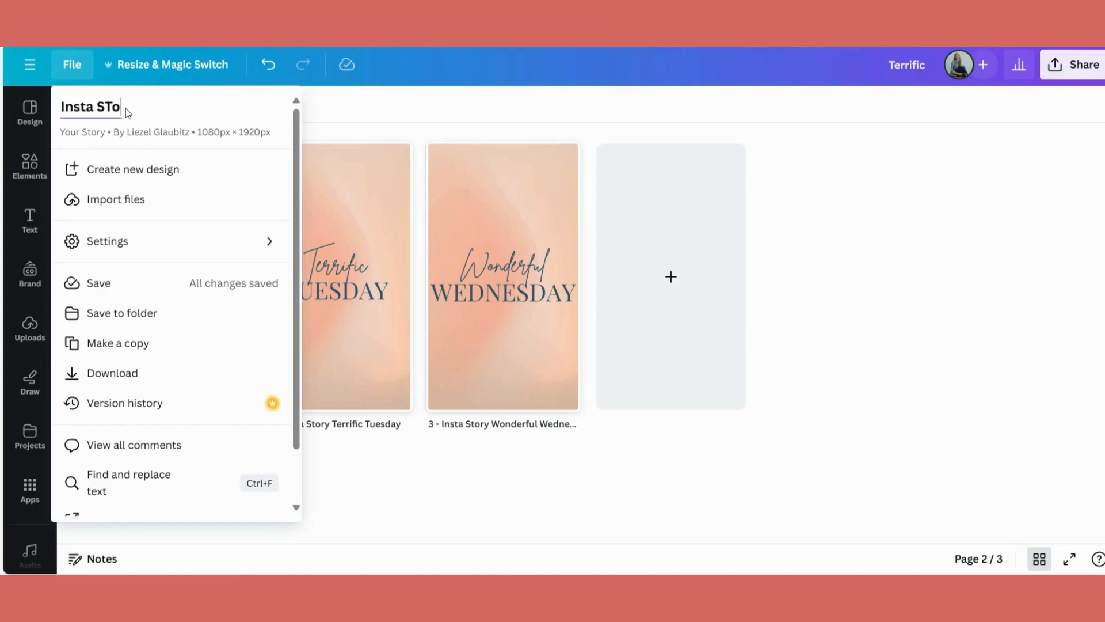
text(ry)
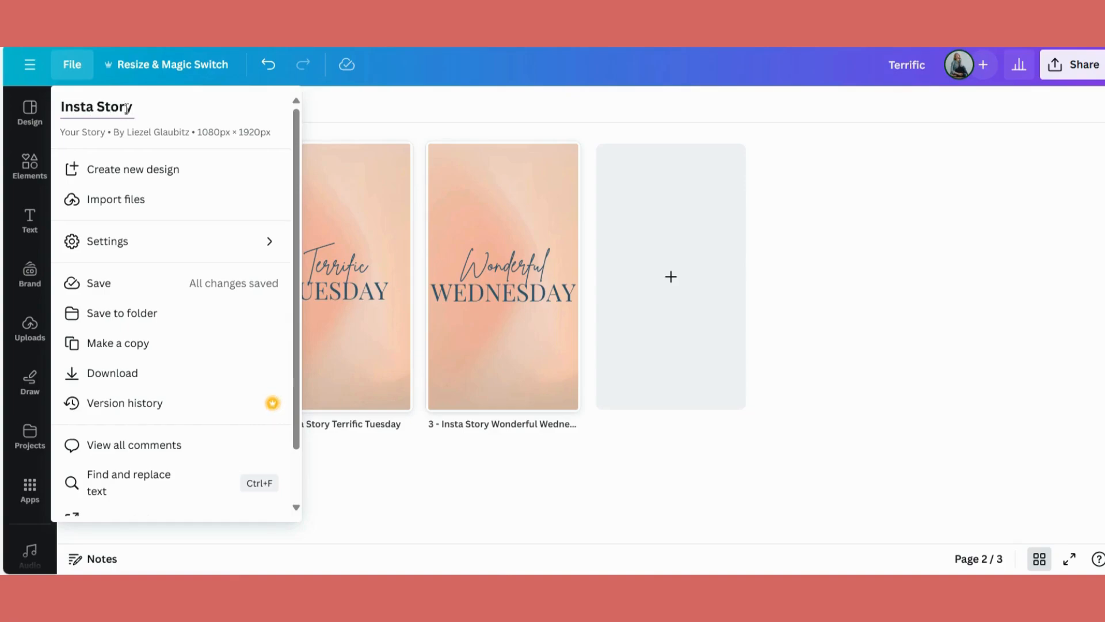
text(W)
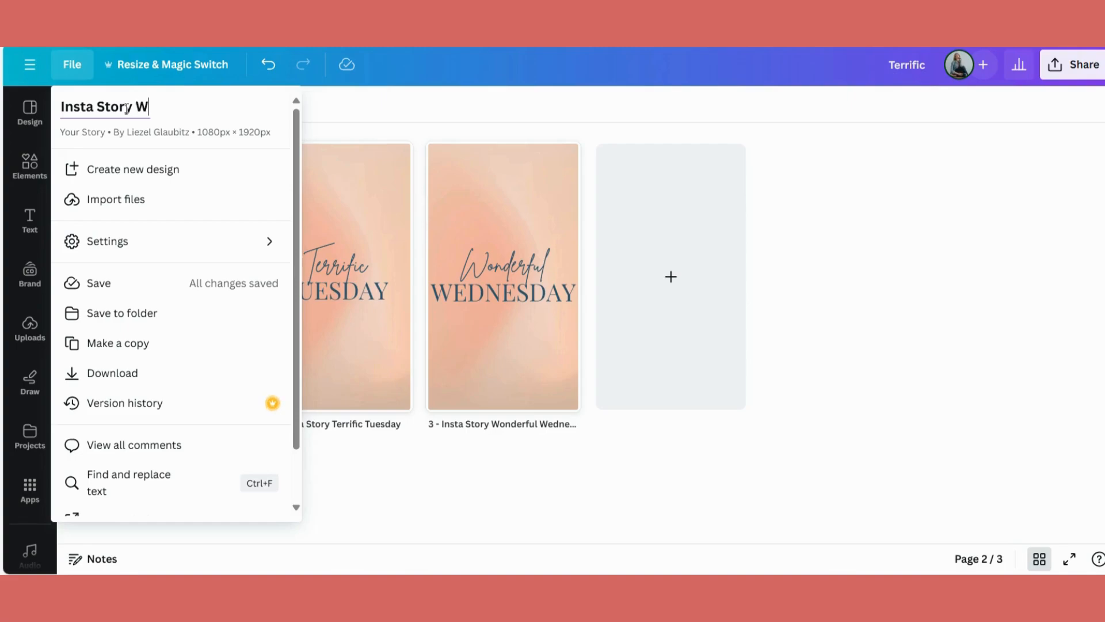
text(eekly Moti)
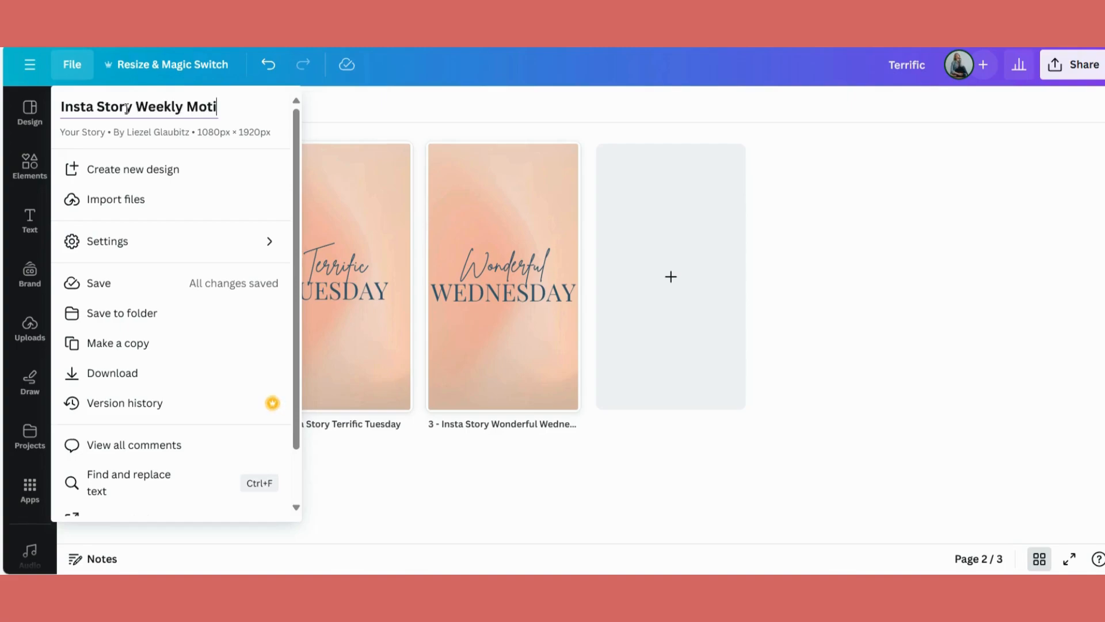
text(vations)
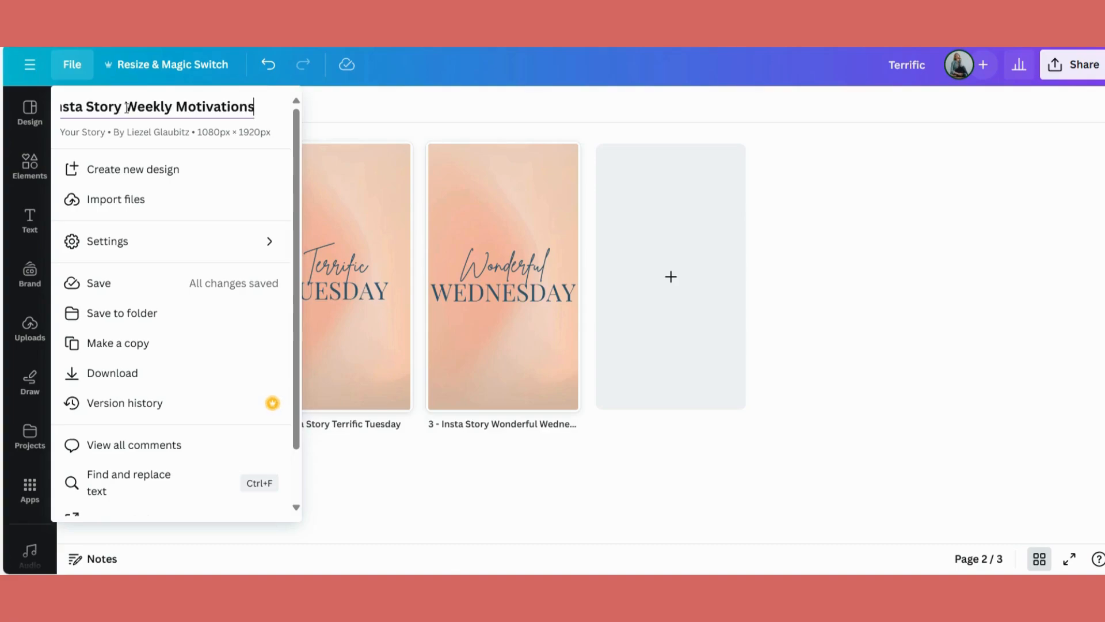
mouse_move(109, 283)
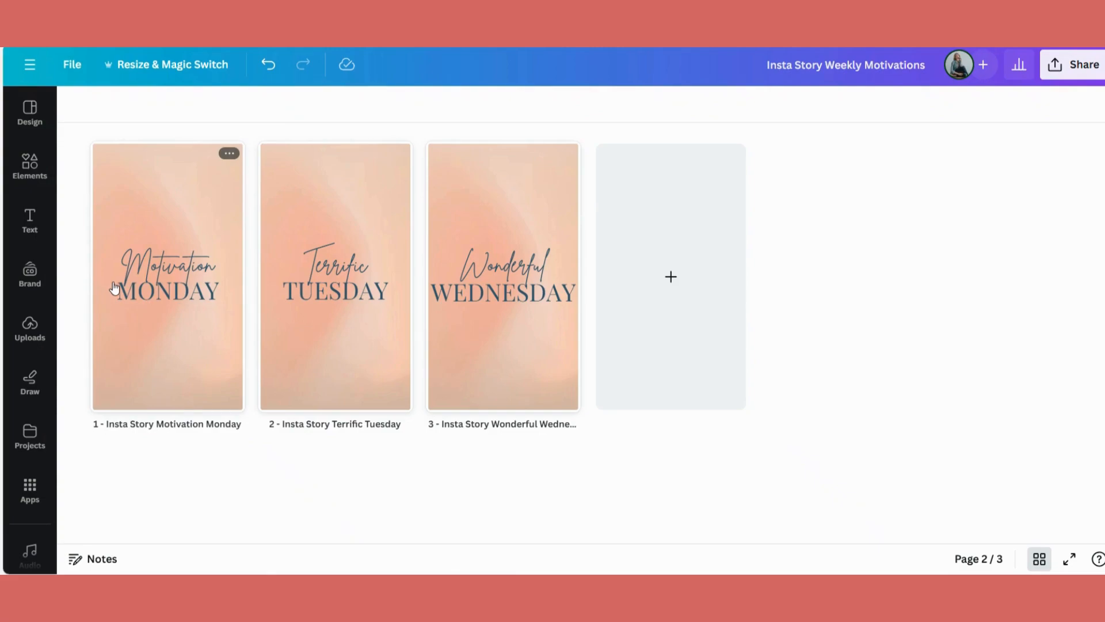
mouse_move(185, 324)
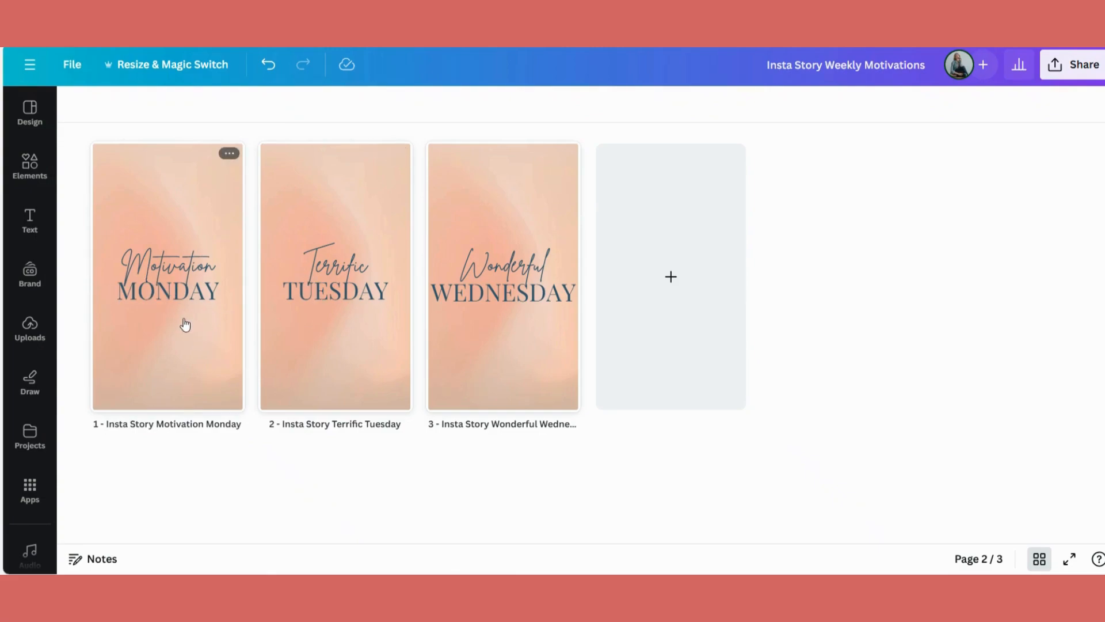
mouse_move(182, 335)
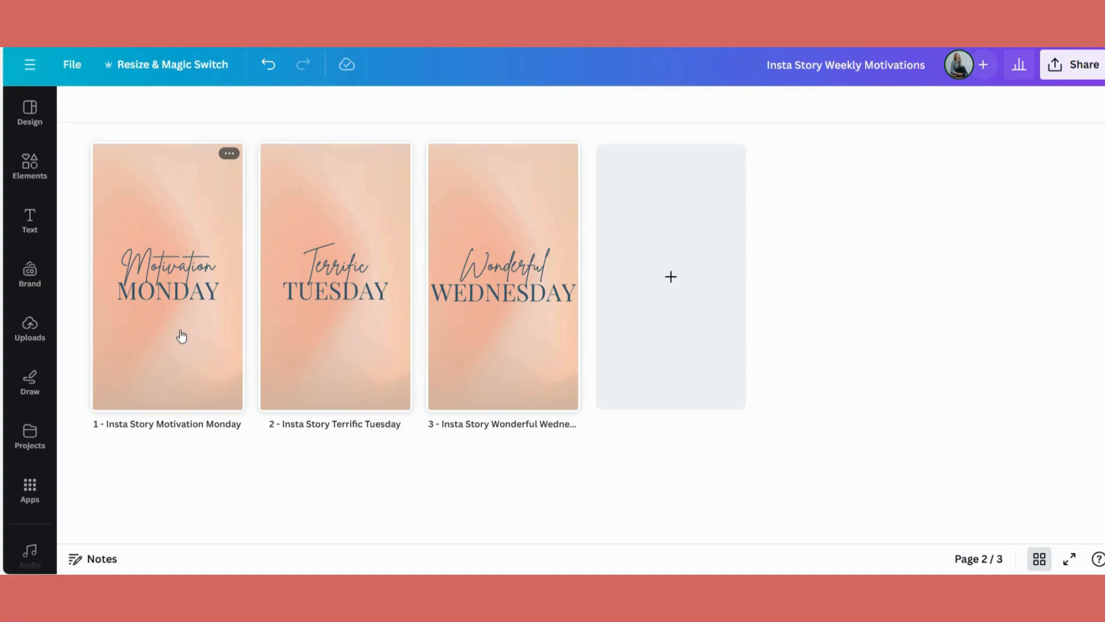
click(72, 64)
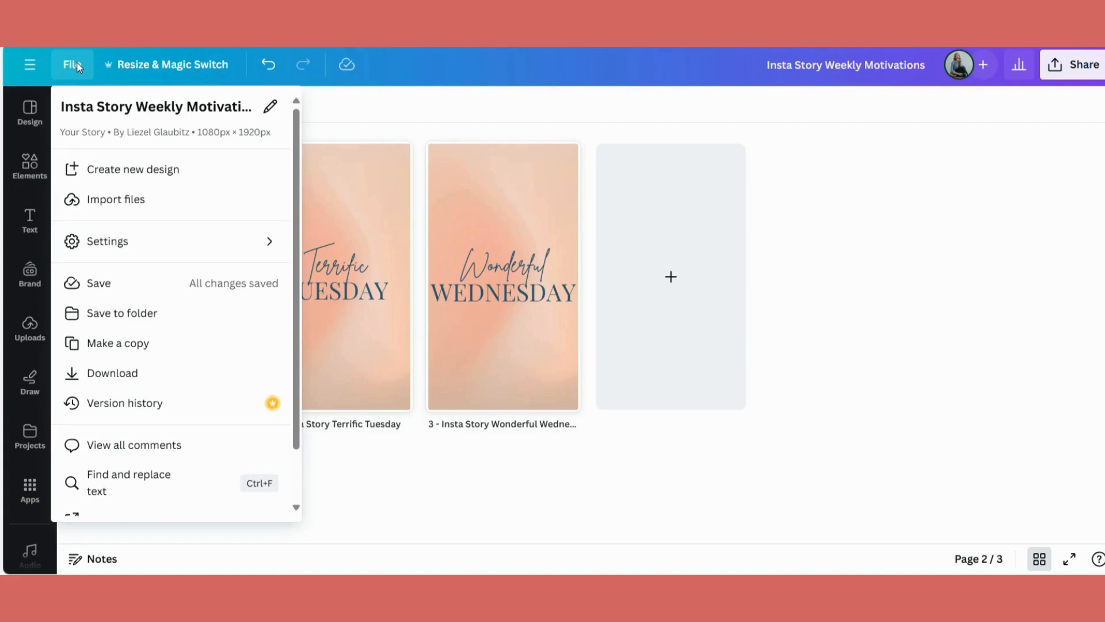
mouse_move(122, 313)
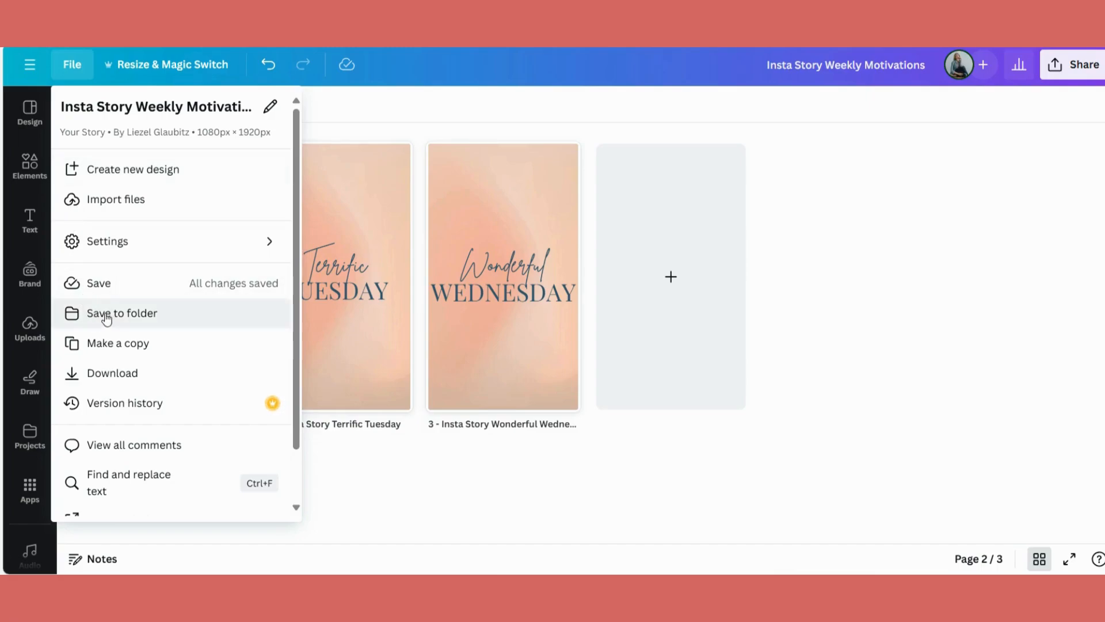
Browse the Save to folder list, briefly trying New folder, to find VAW Social Media Posts
click(122, 313)
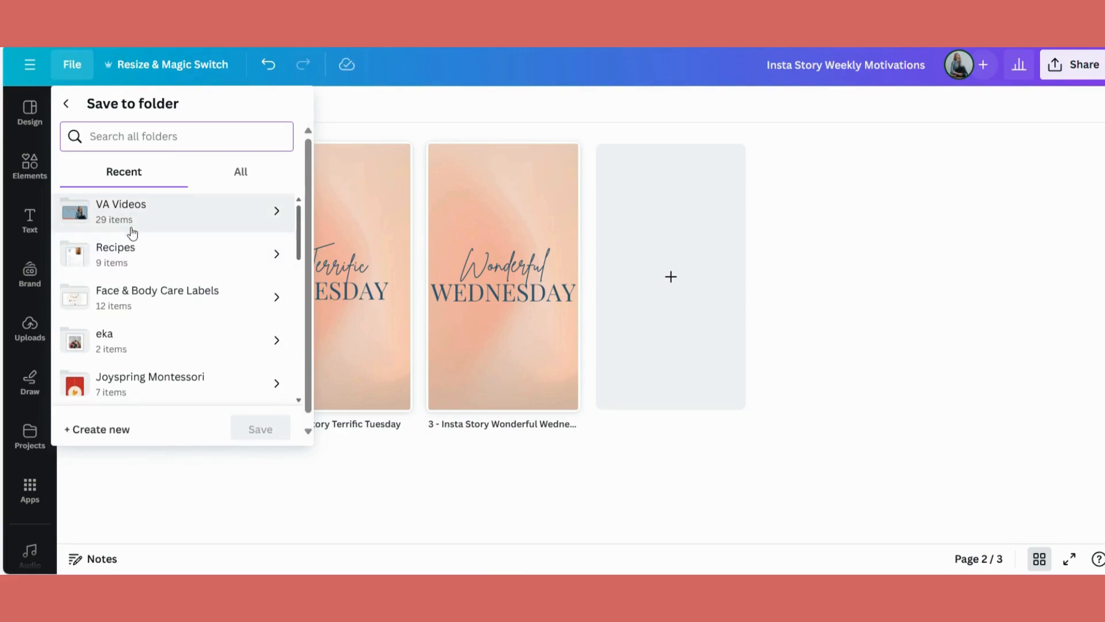
scroll(down, 3)
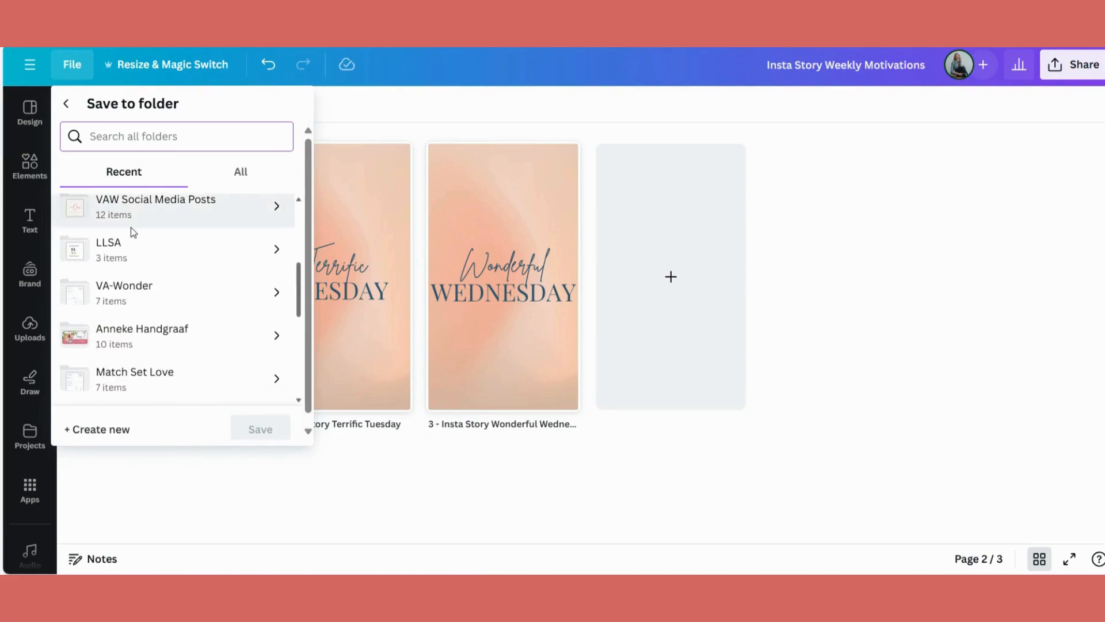
scroll(down, 3)
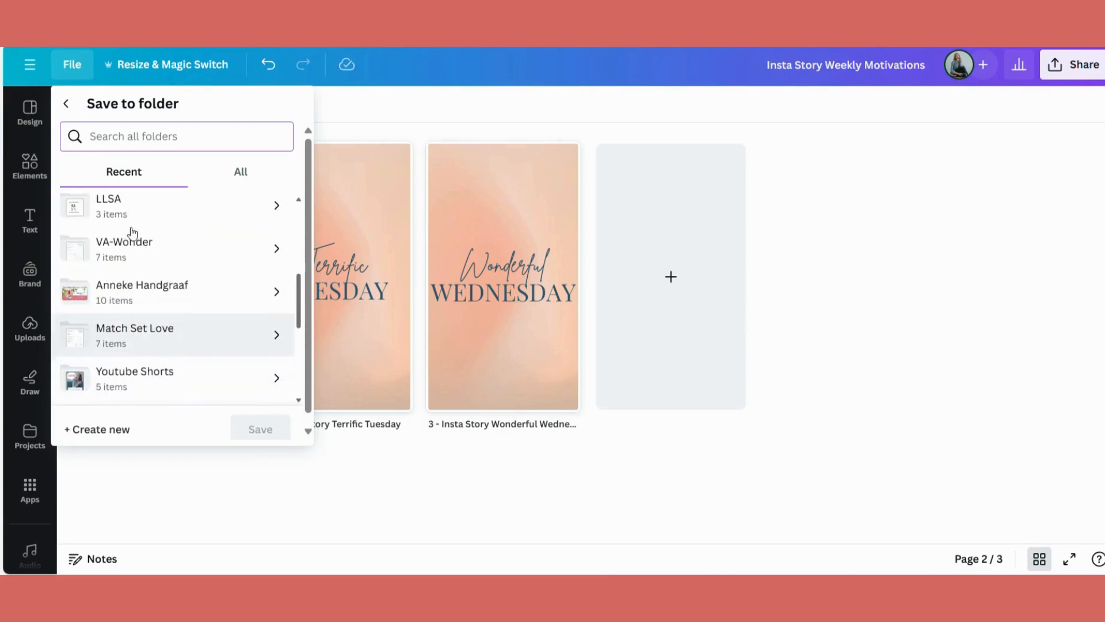
click(96, 430)
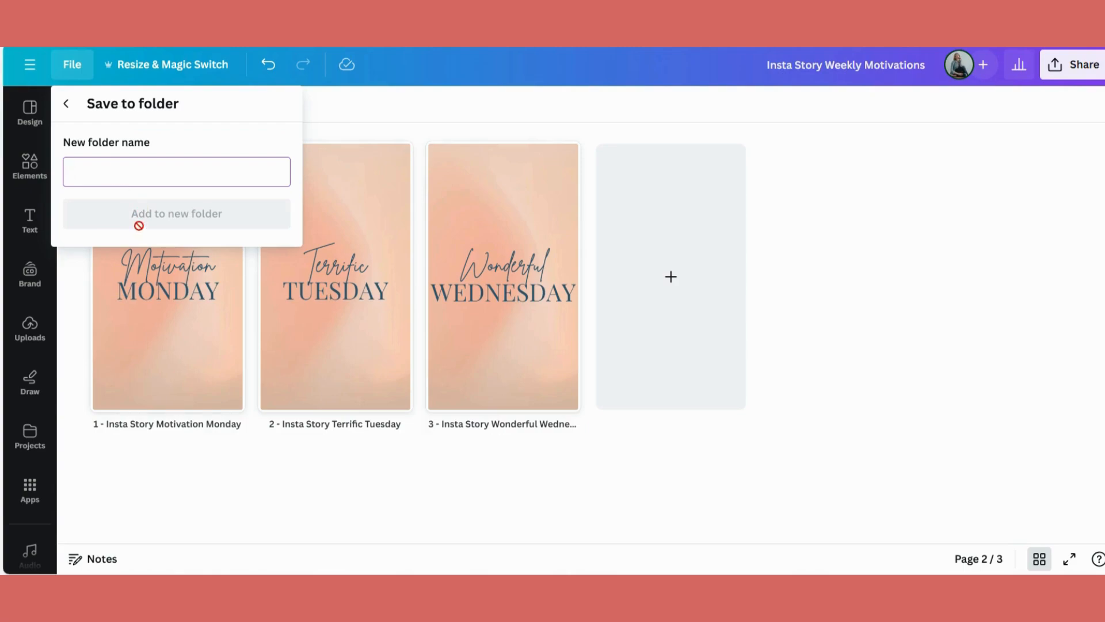
click(66, 103)
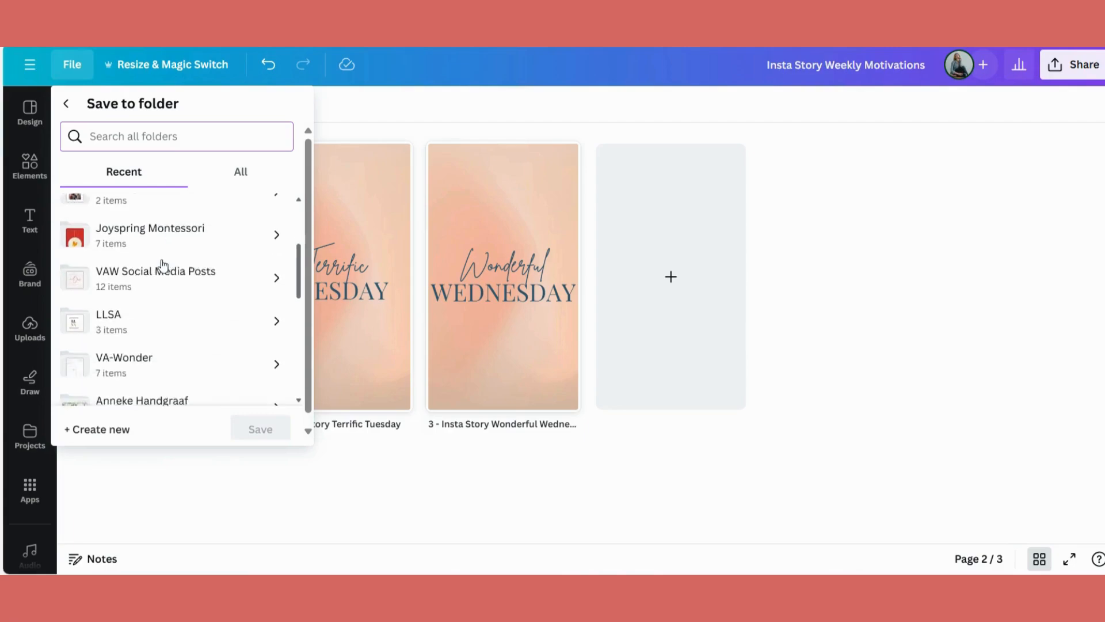
scroll(down, 3)
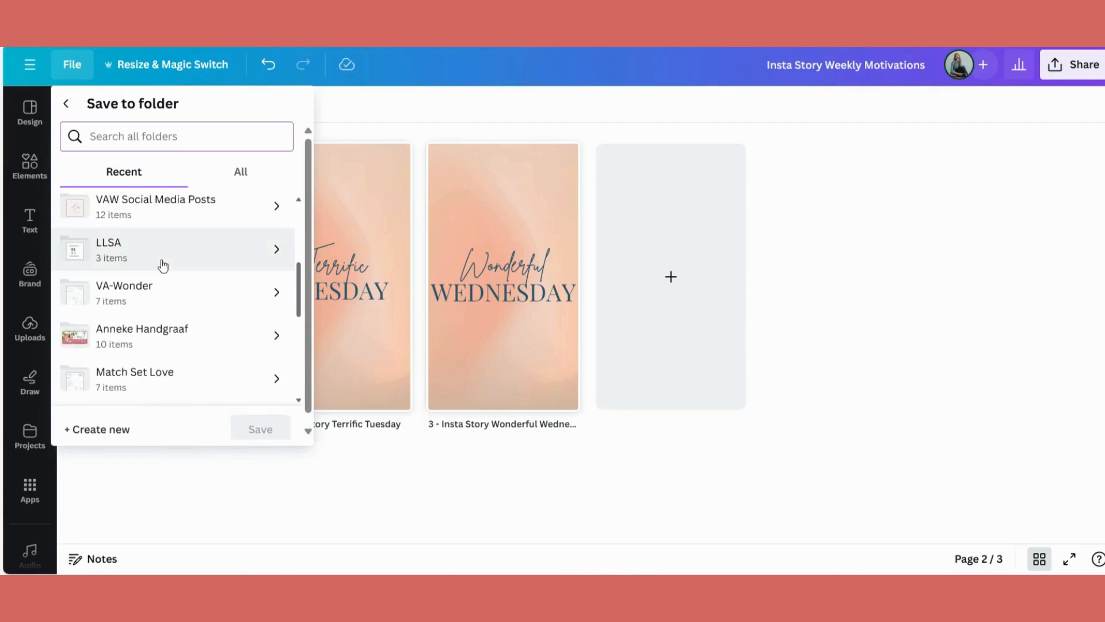
scroll(up, 3)
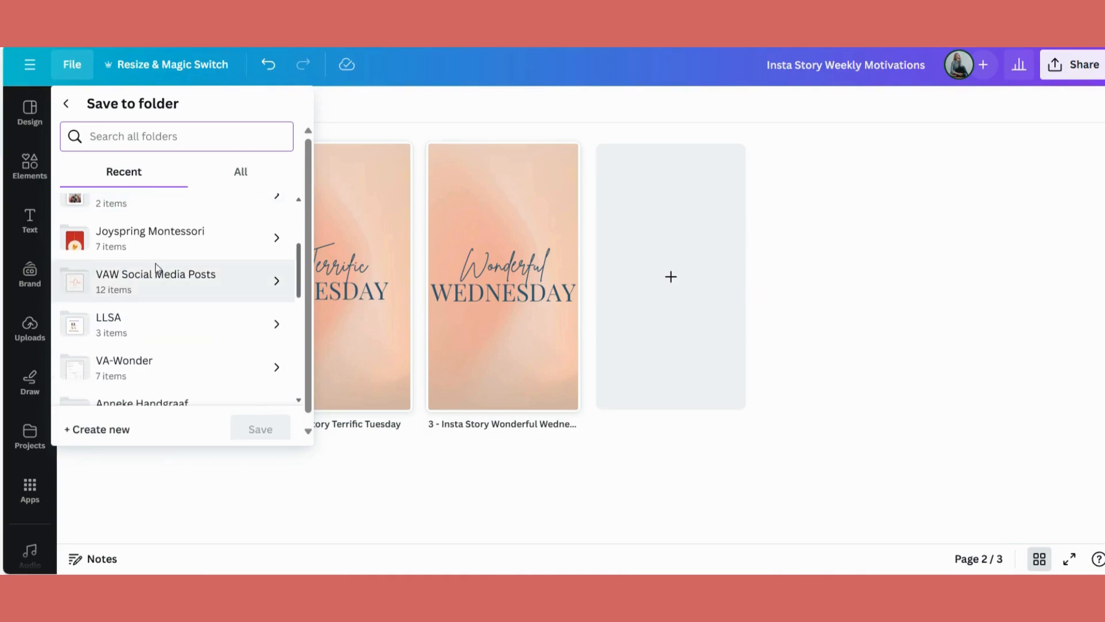
mouse_move(136, 286)
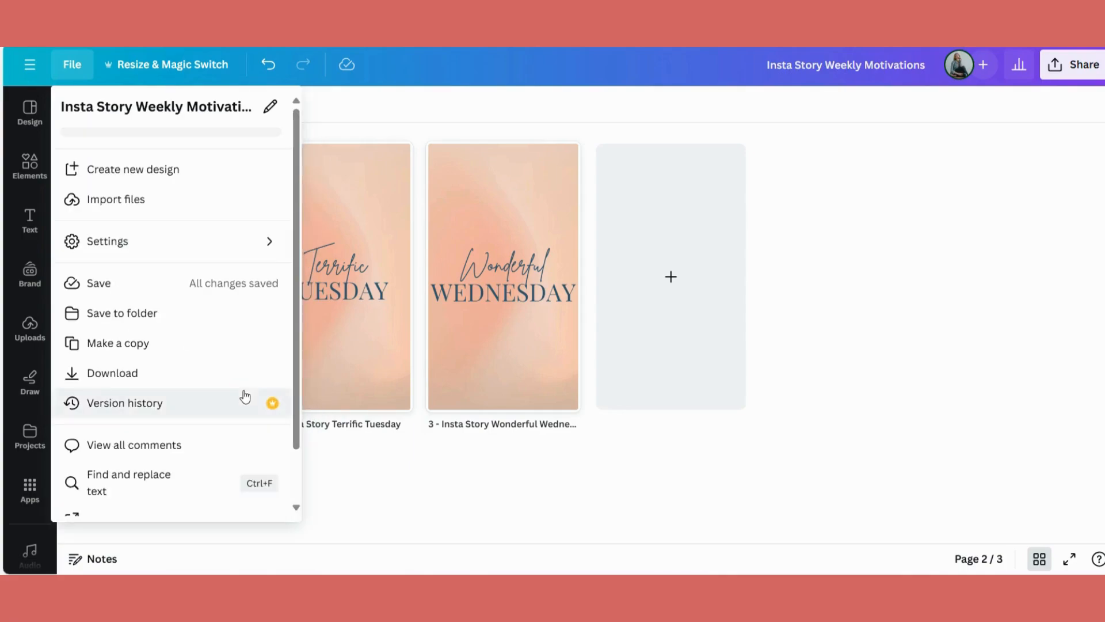
Check under File that the design is listed in VAW Social Media Posts
click(121, 313)
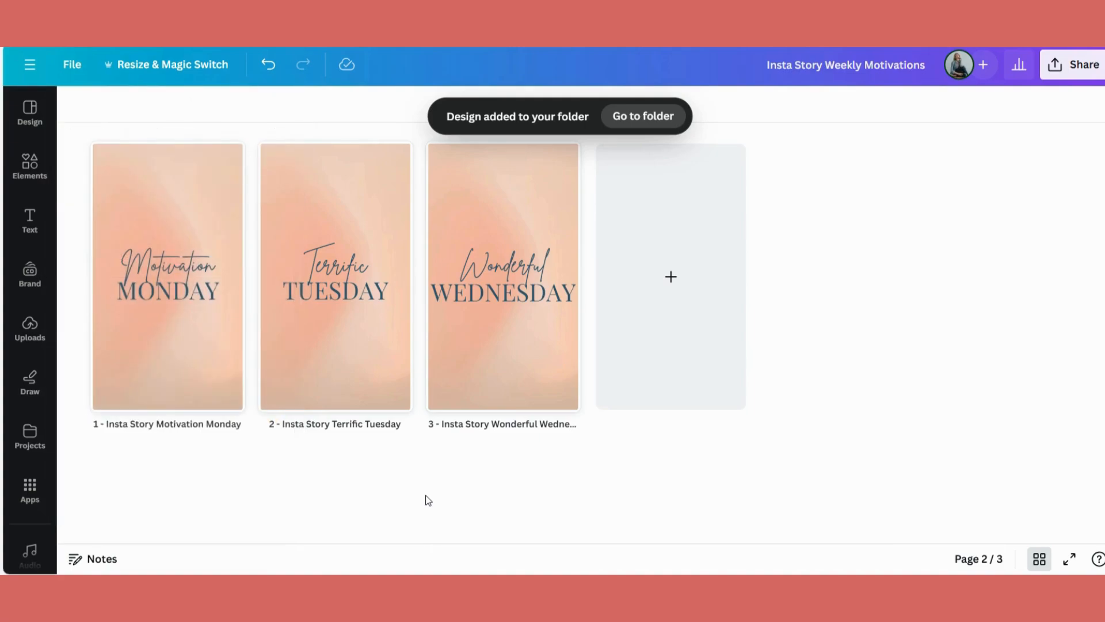
mouse_move(321, 327)
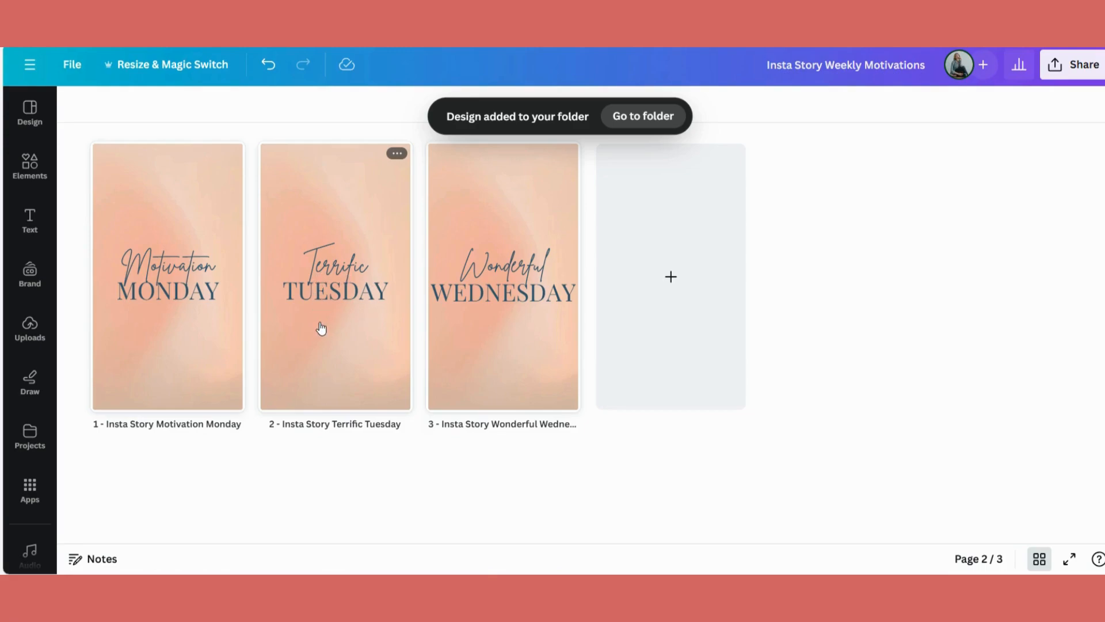
mouse_move(260, 245)
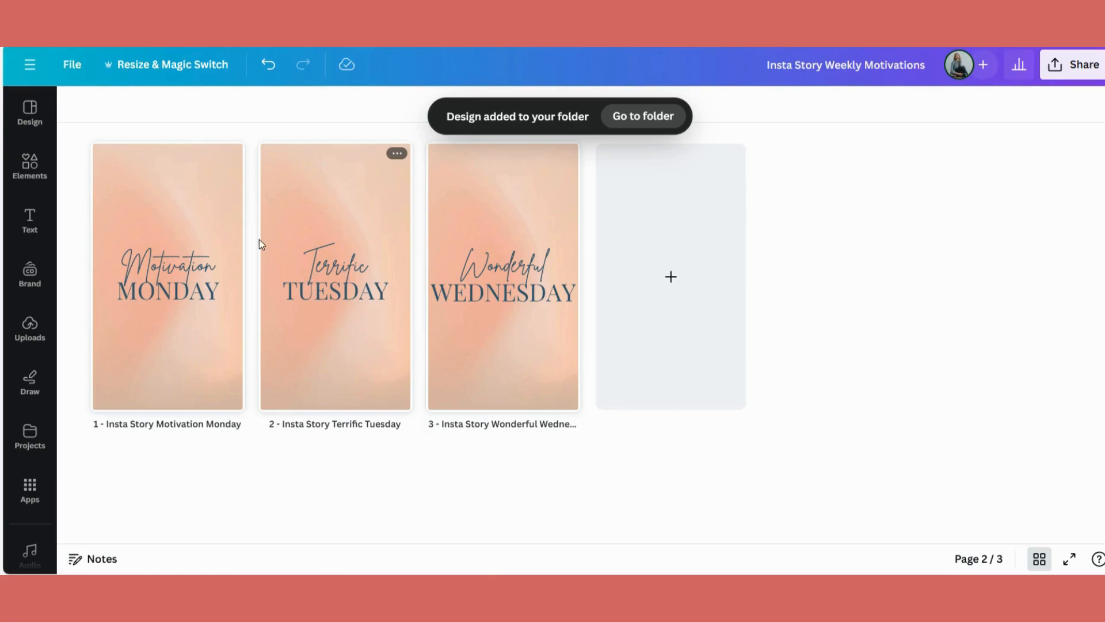
click(71, 64)
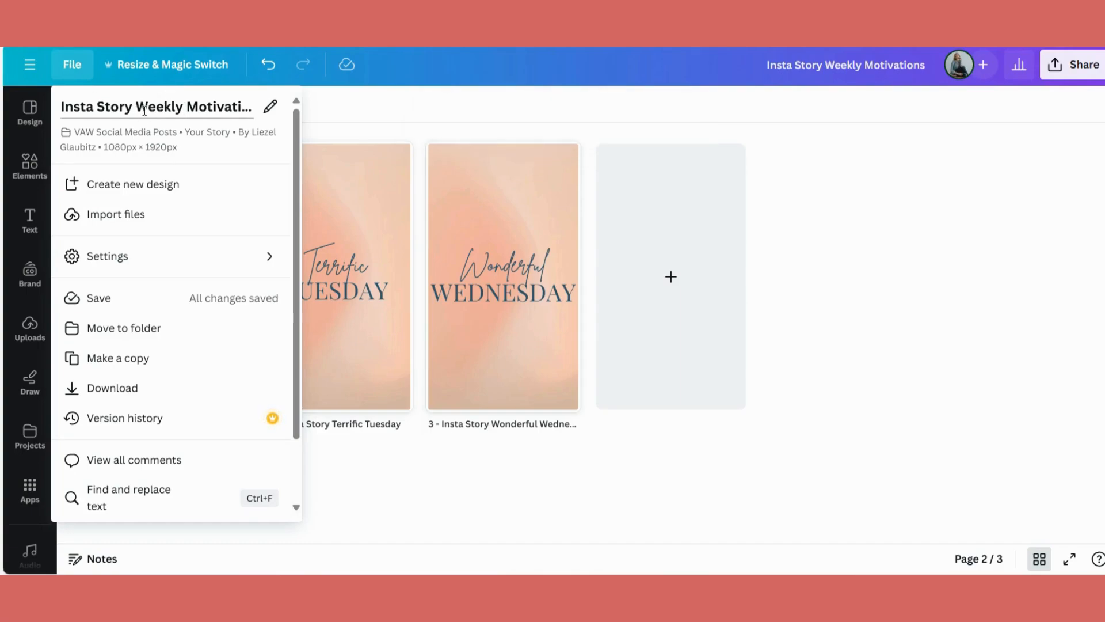
mouse_move(123, 328)
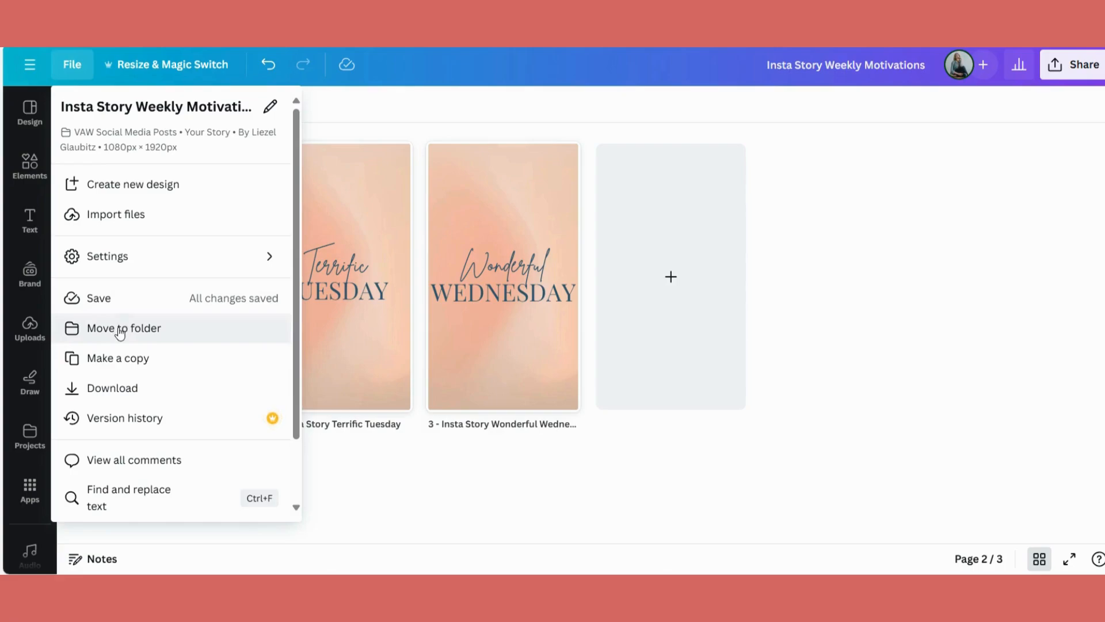
click(448, 487)
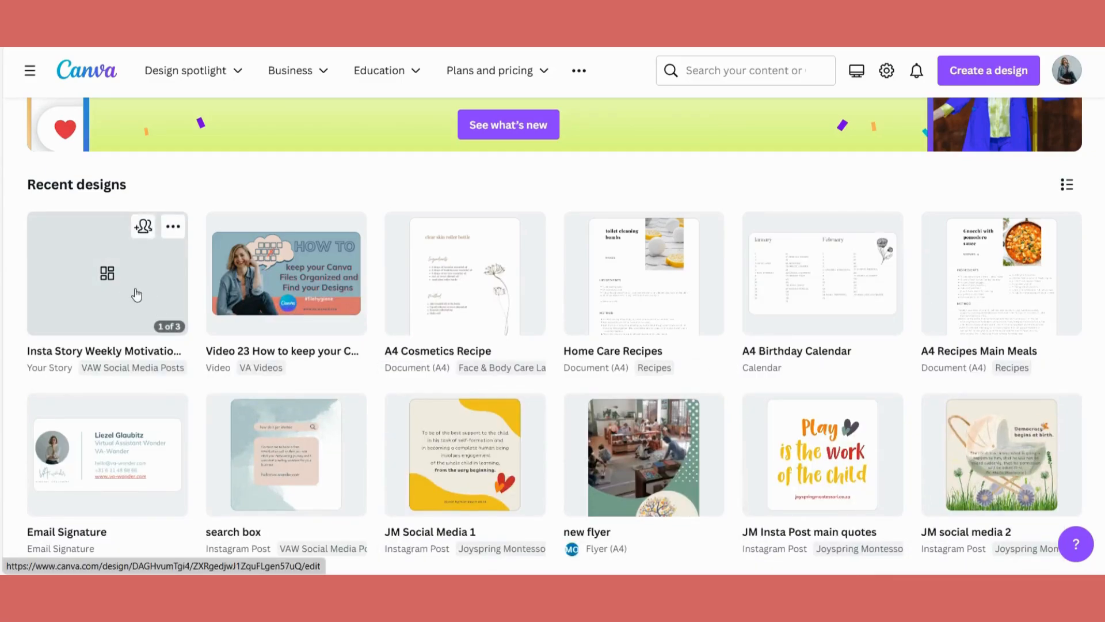
mouse_move(53, 352)
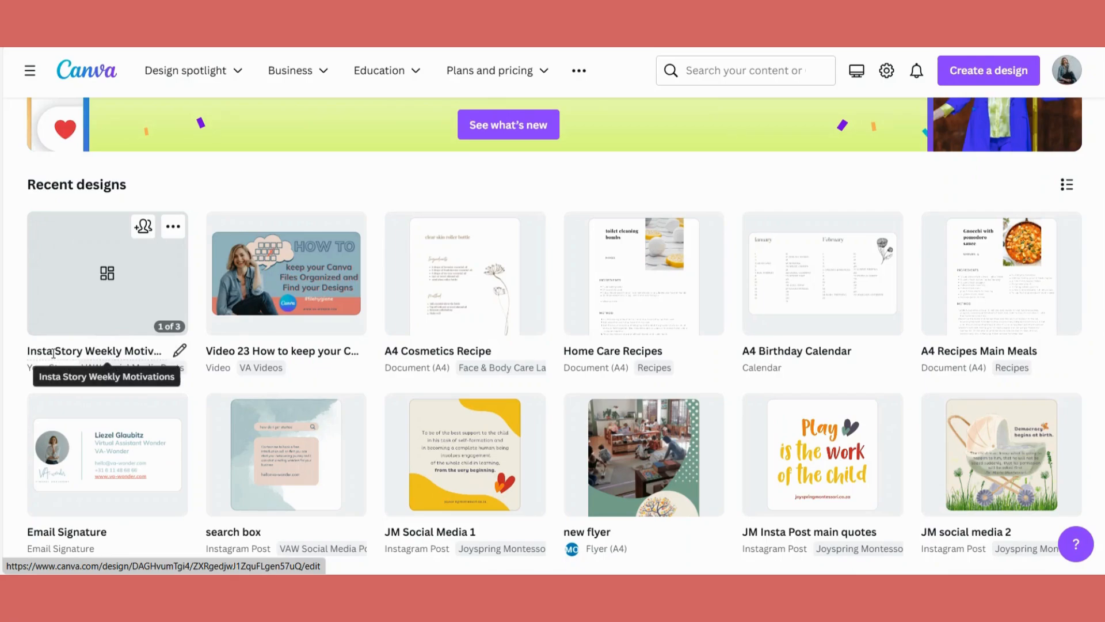
Scroll the home page and open the Insta Story Weekly Motivations thumbnail
scroll(down, 3)
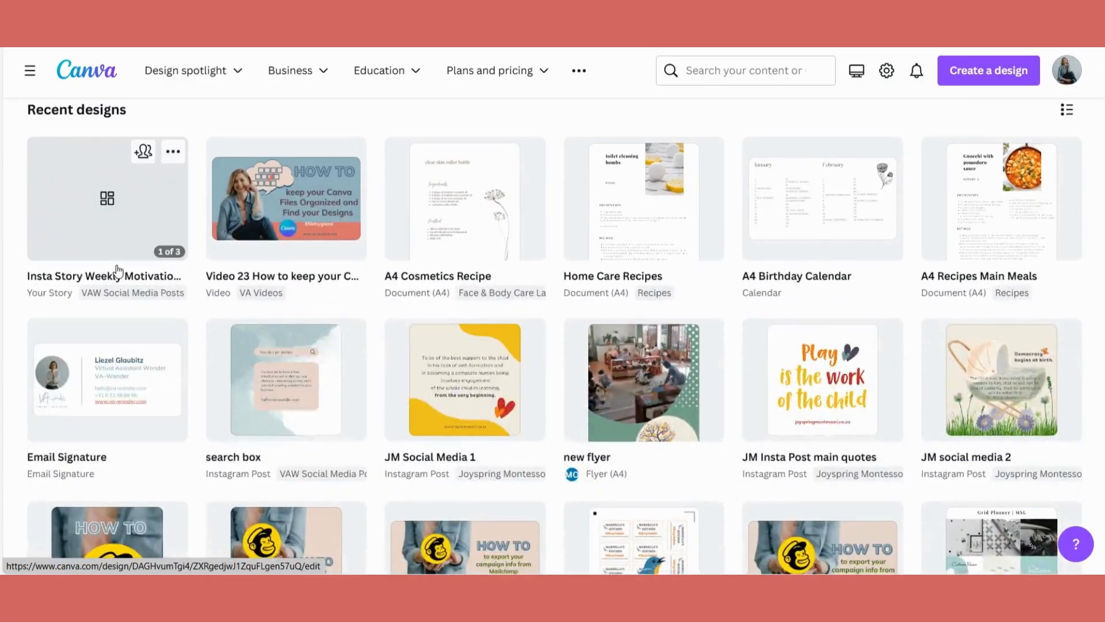
mouse_move(41, 304)
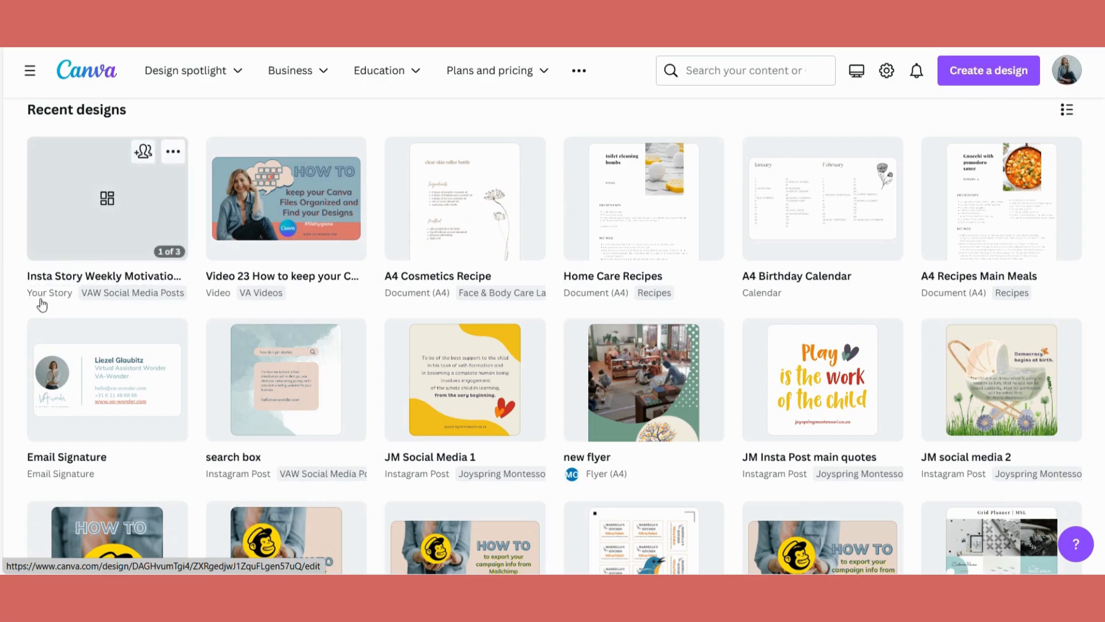
mouse_move(133, 293)
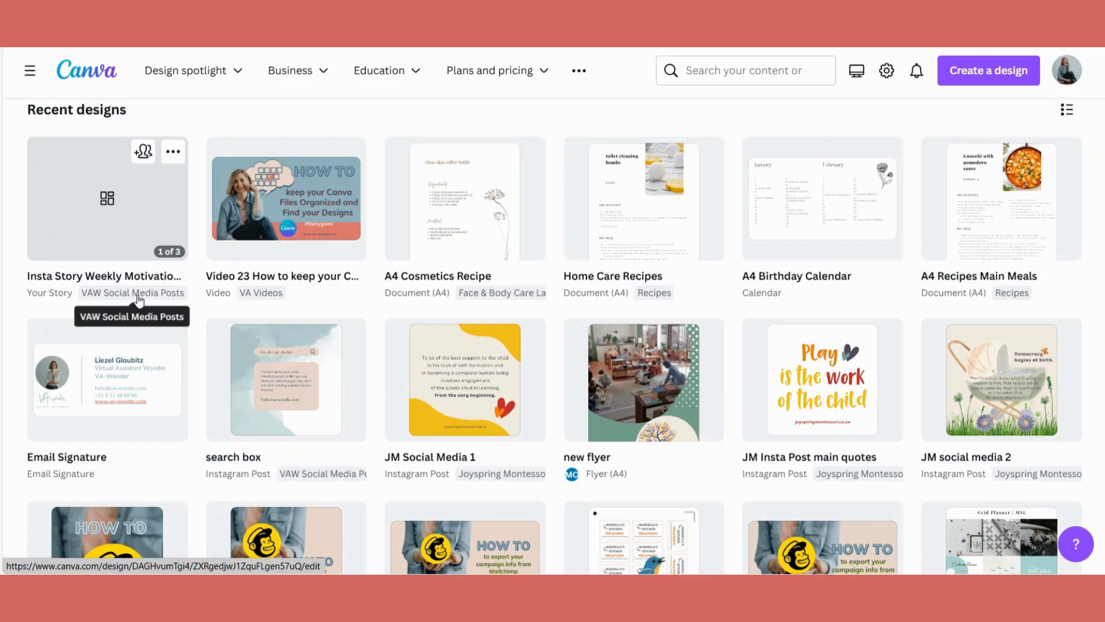
scroll(down, 3)
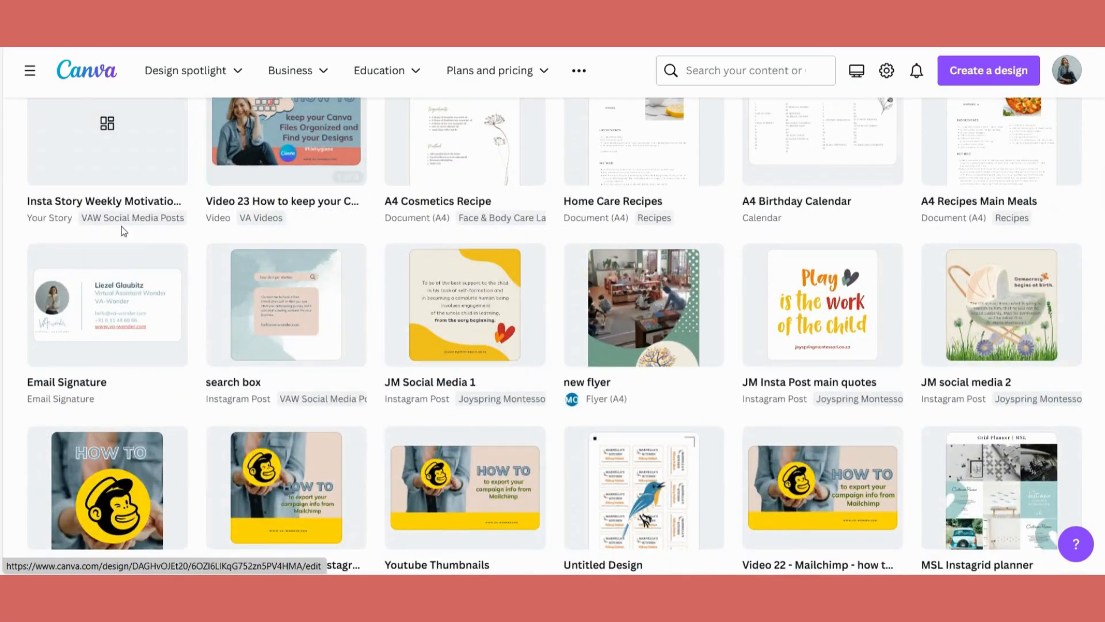
click(107, 142)
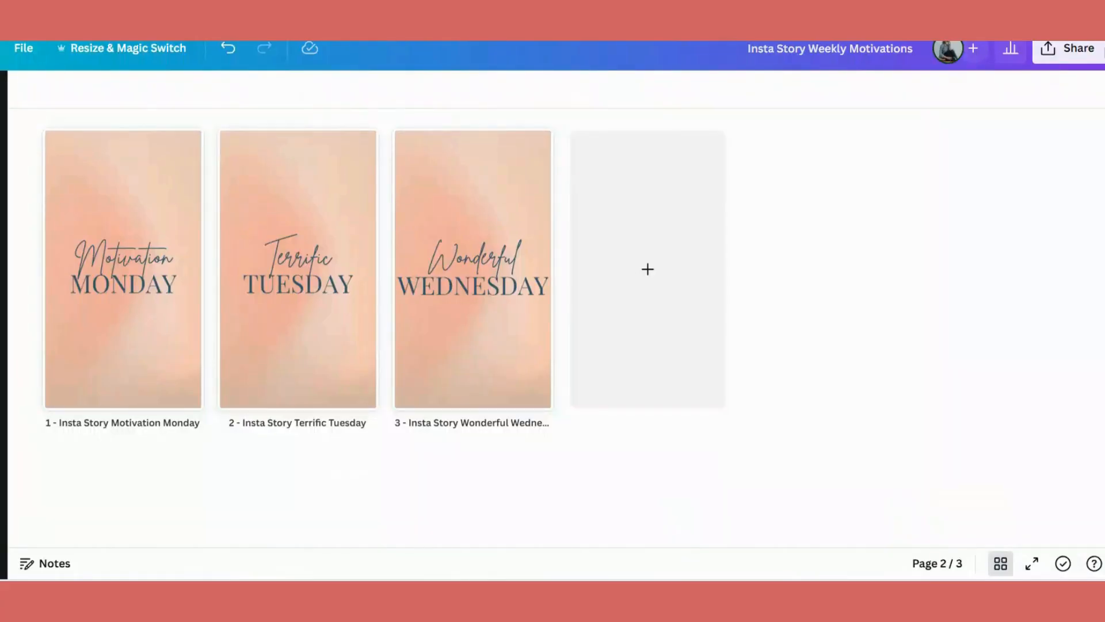
Download all three pages with the file type switched from PNG to JPG
click(1067, 48)
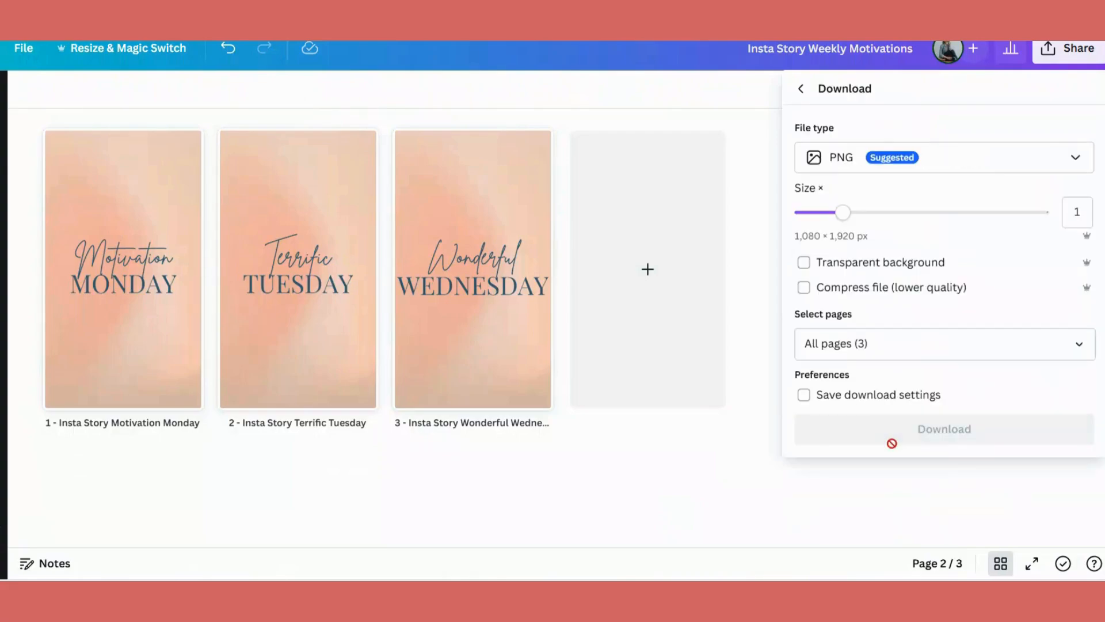
click(938, 157)
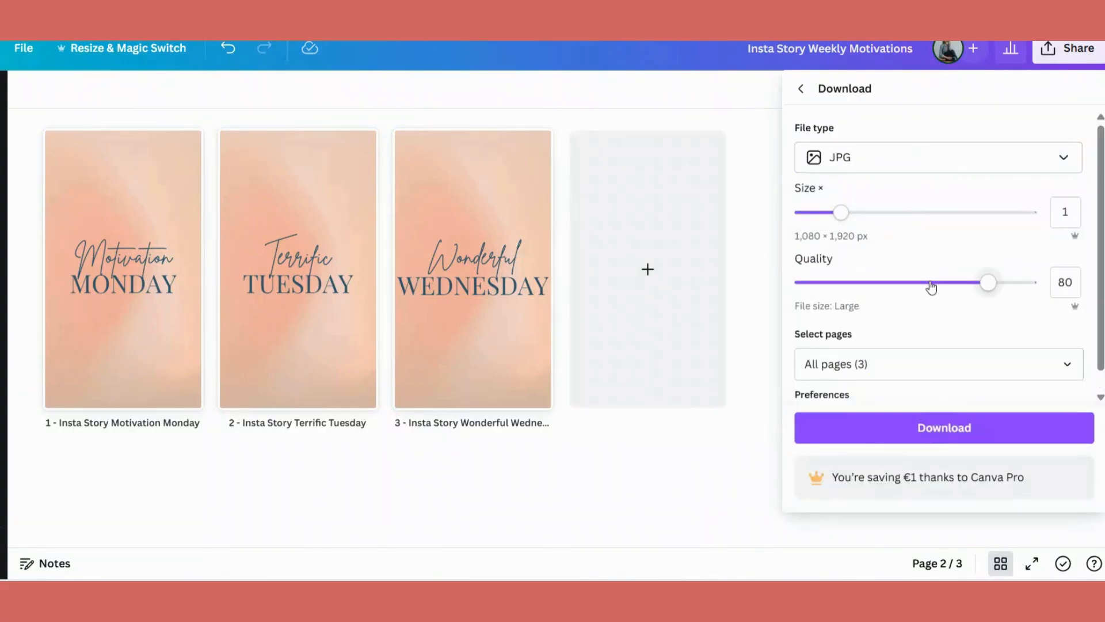
click(942, 427)
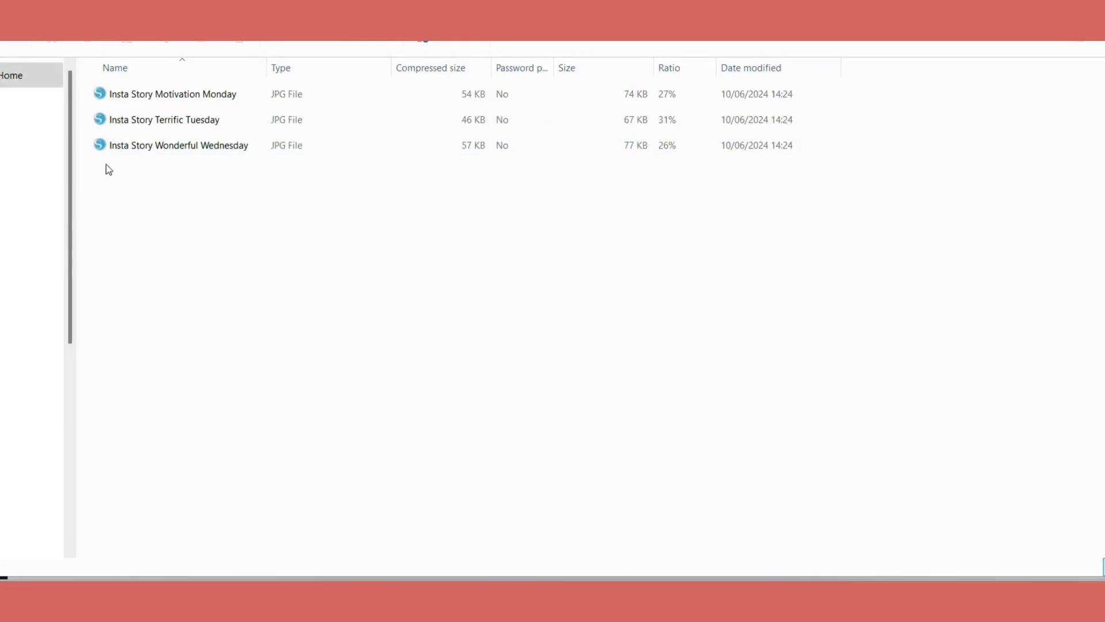
click(173, 94)
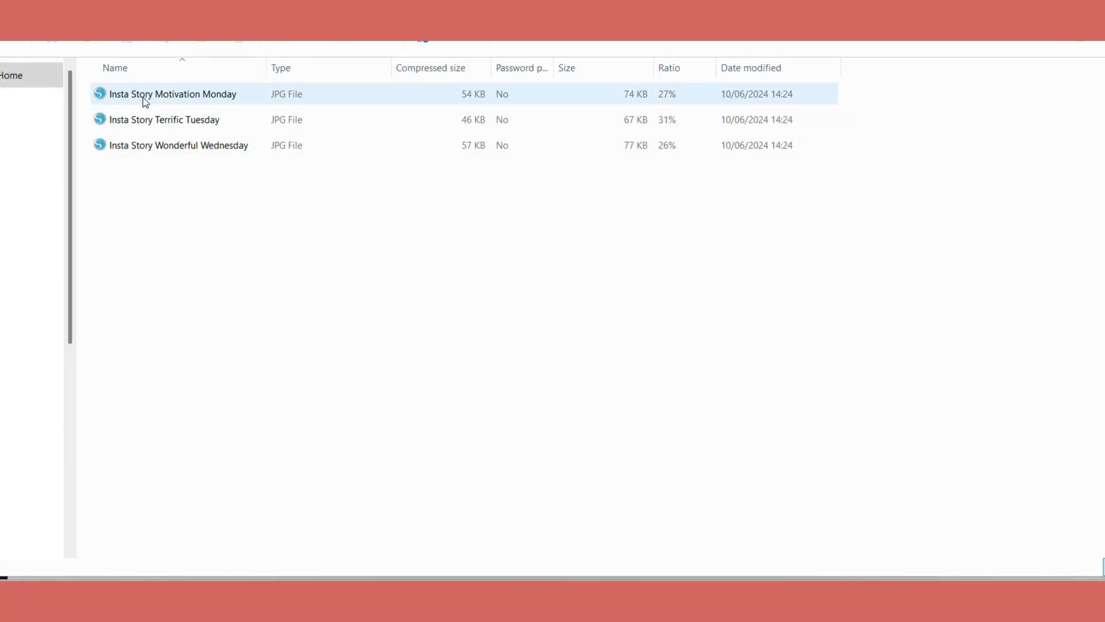
click(163, 119)
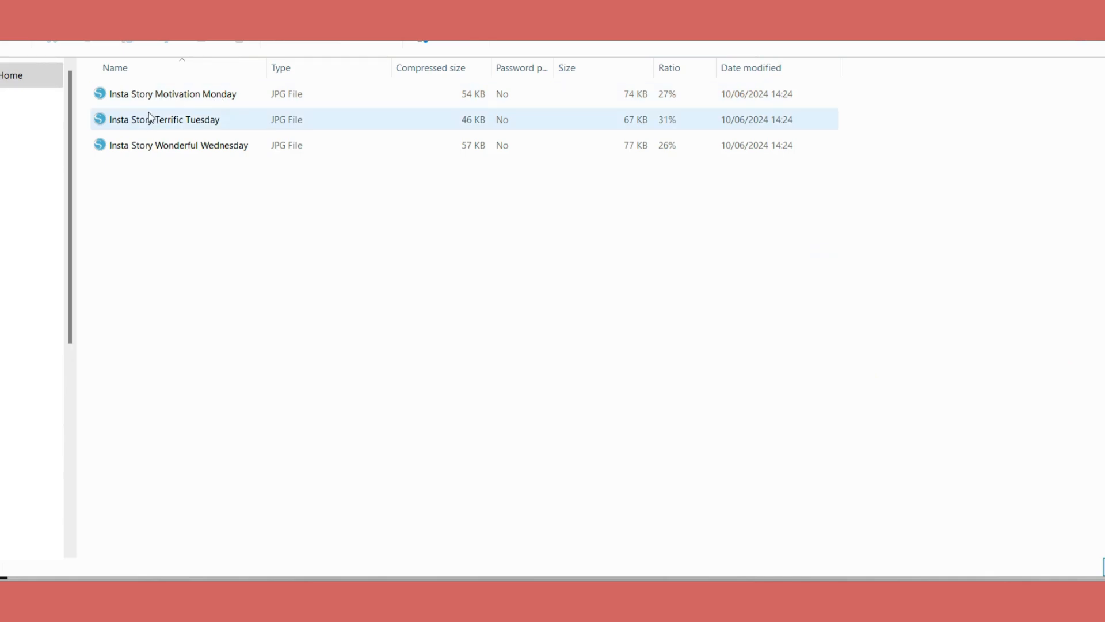
click(172, 94)
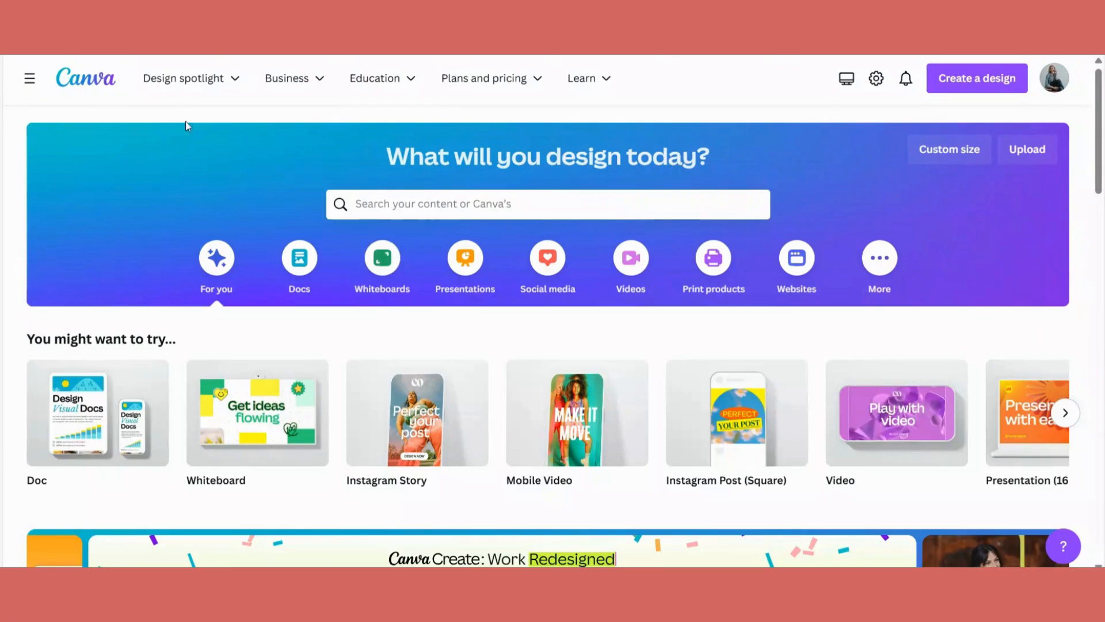
mouse_move(415, 152)
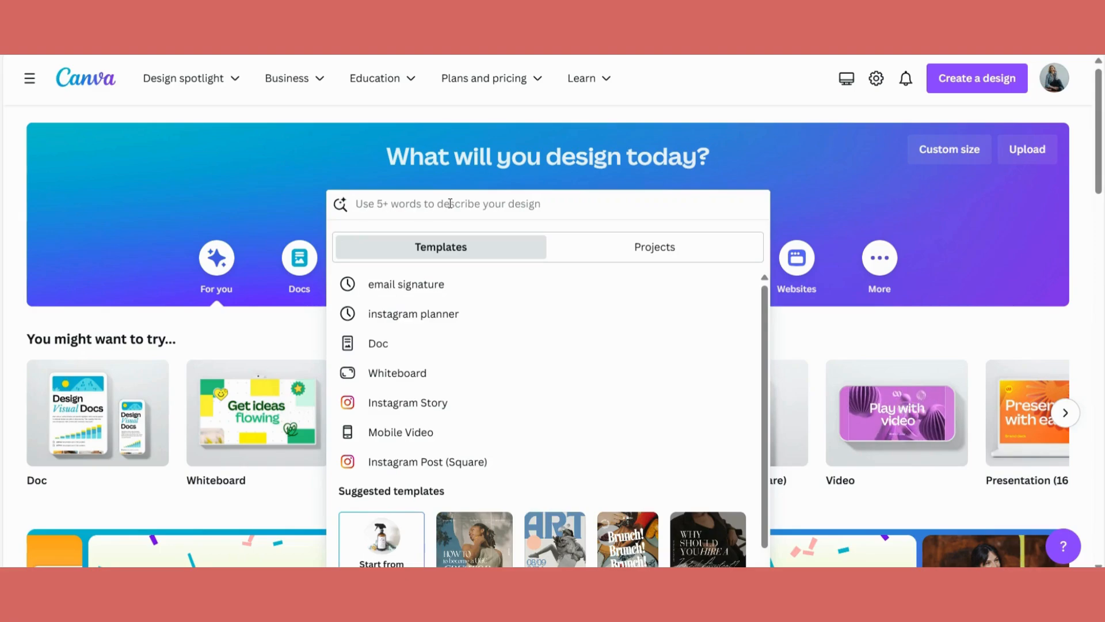
Search the home page for 'motivation' and switch results to the Projects tab
text(motiv)
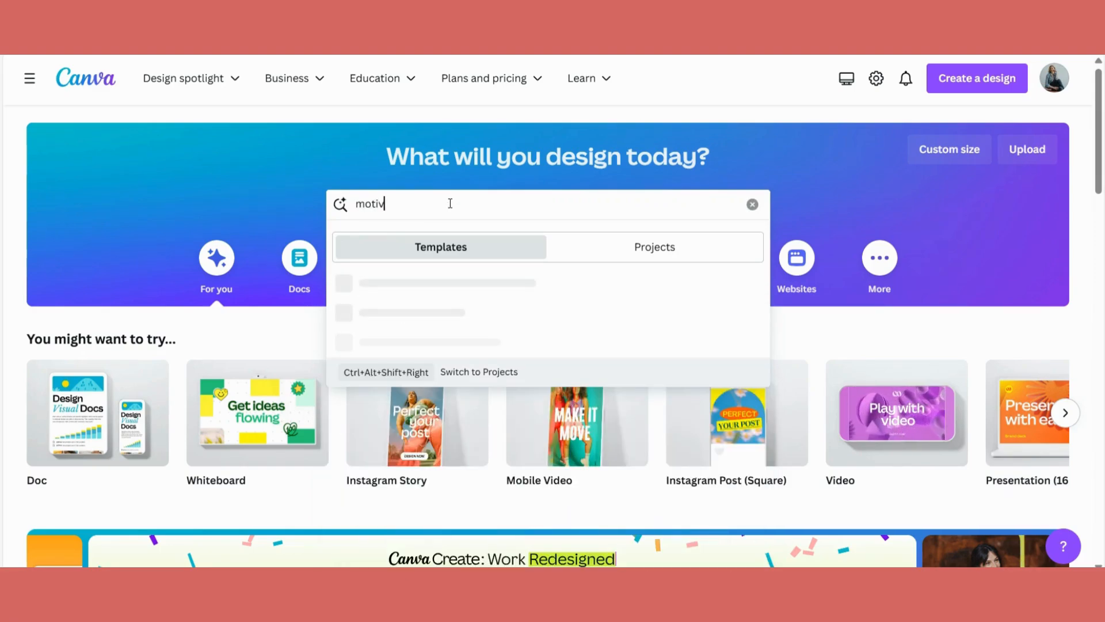
text(ation)
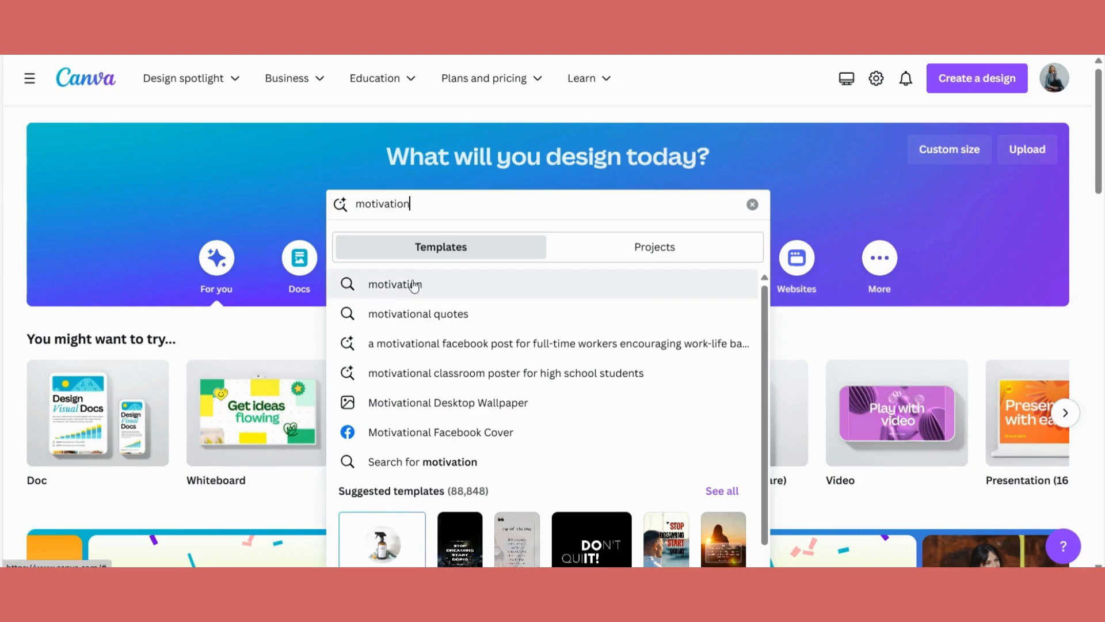
mouse_move(444, 260)
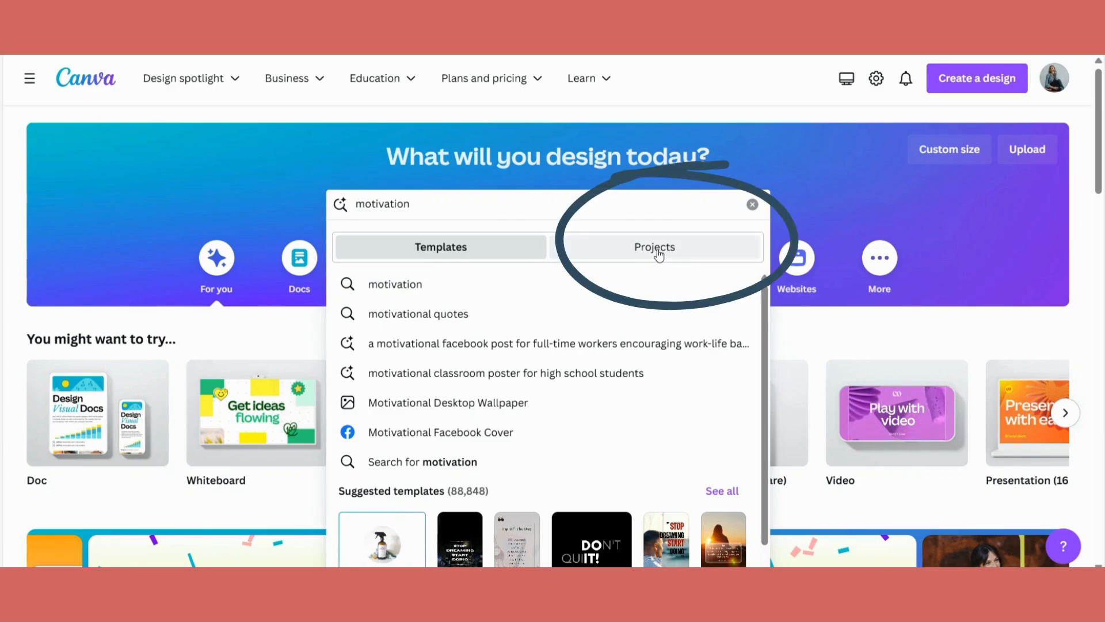
click(653, 247)
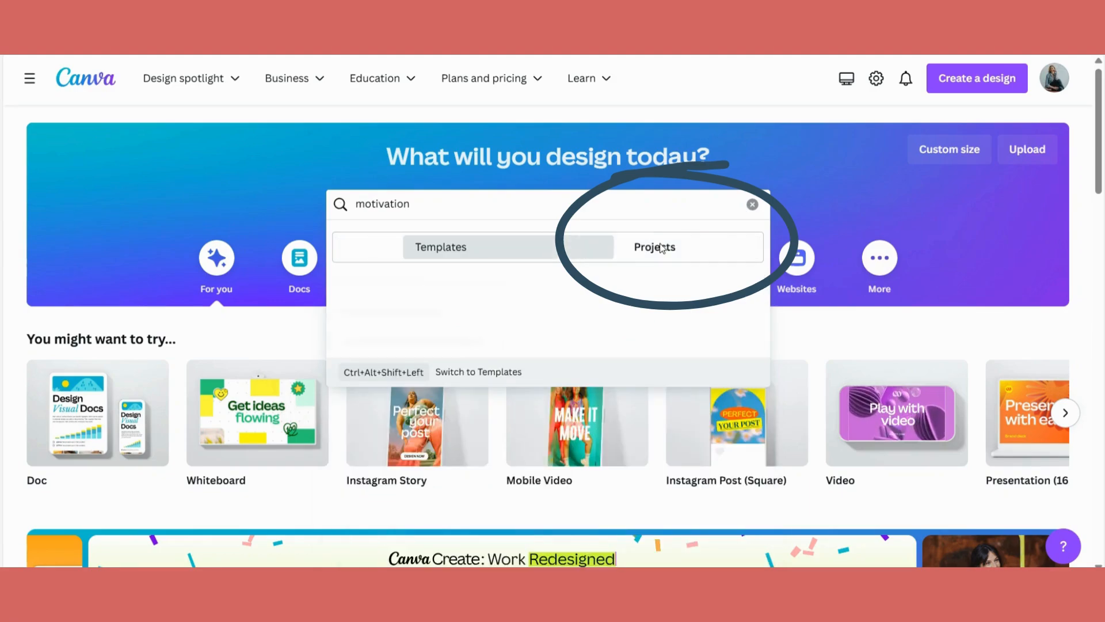
click(654, 247)
text(recipe)
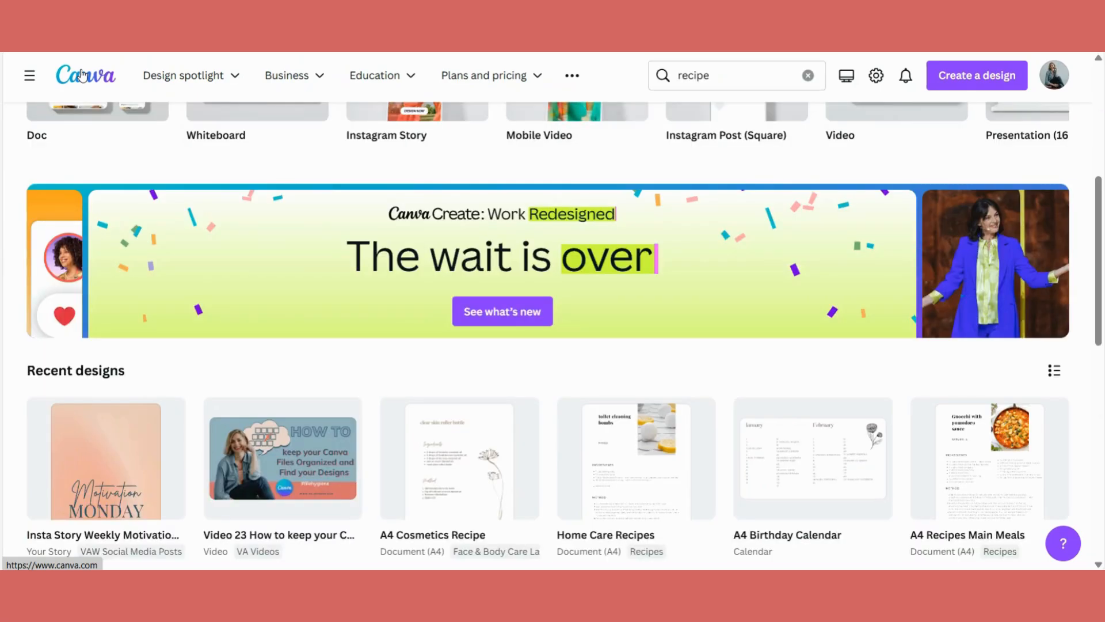
mouse_move(144, 120)
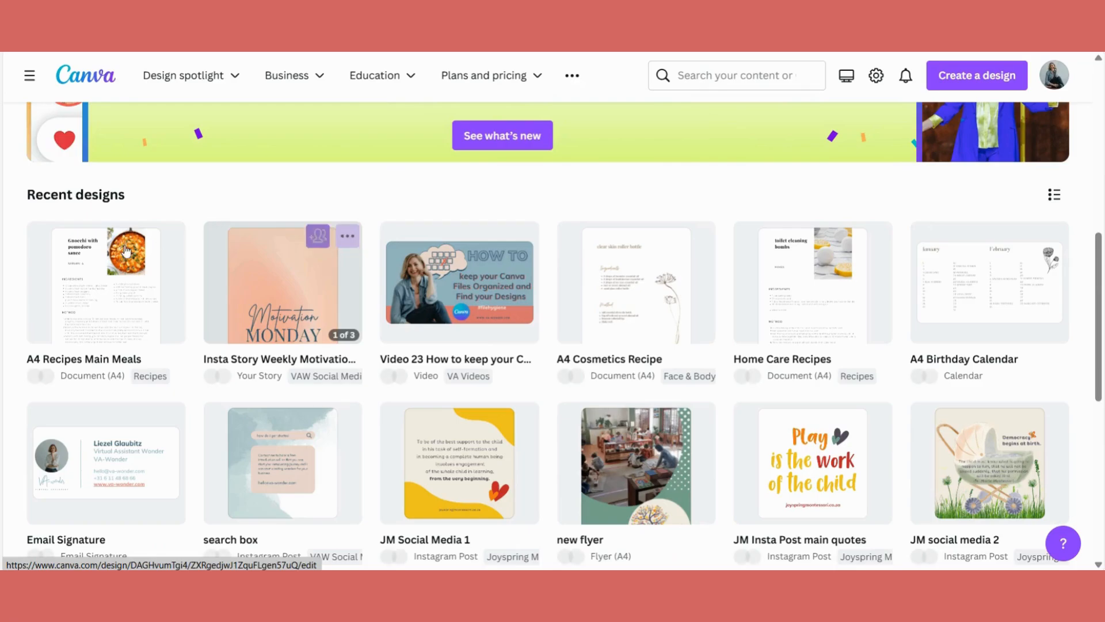
Scroll to the end of Recent designs and open the left sidebar menu
scroll(down, 3)
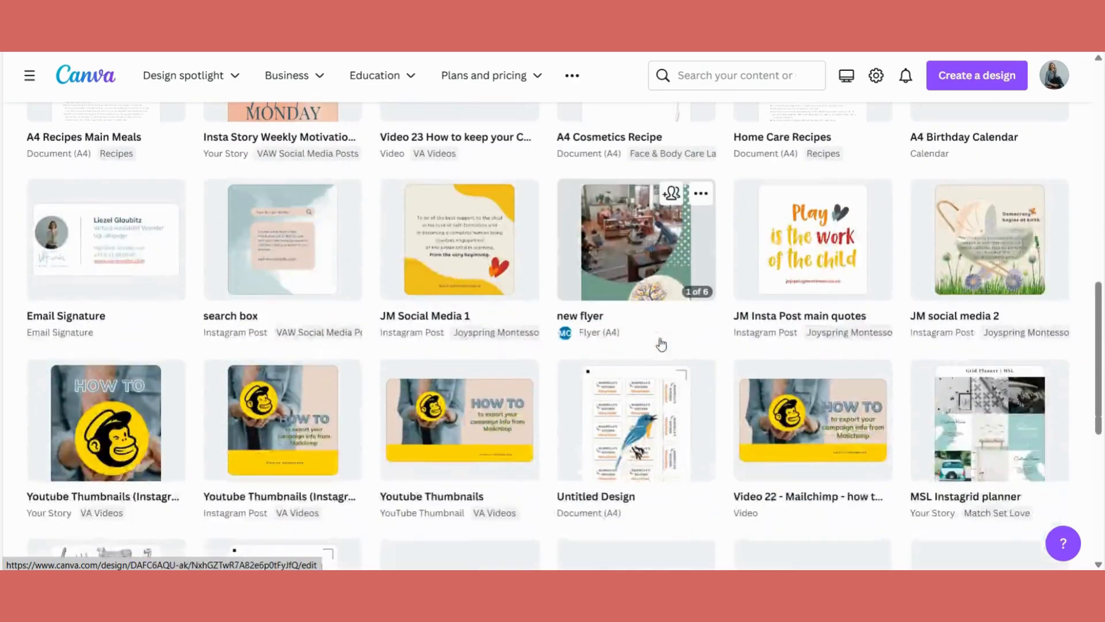
scroll(down, 3)
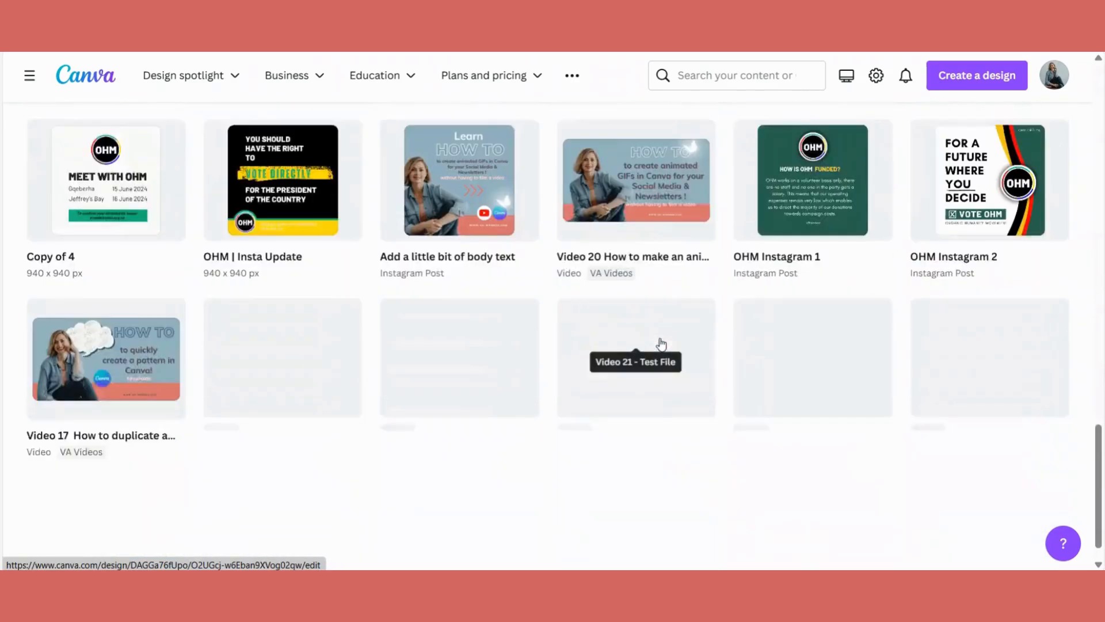
click(29, 75)
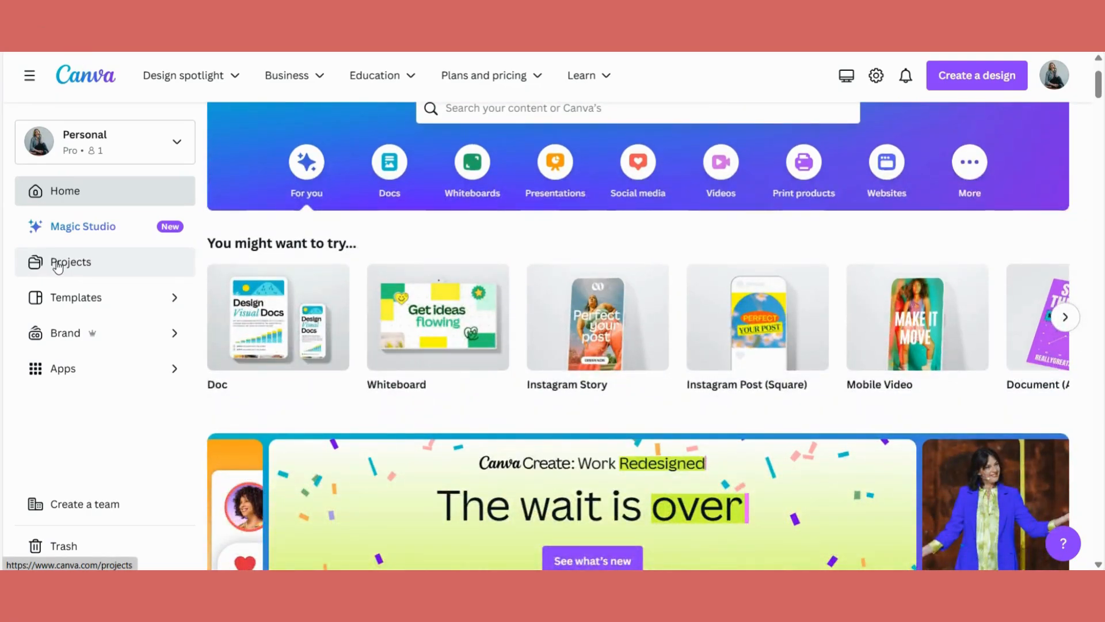
Open Projects and scroll through its Folders, Designs and Images sections, then back up
click(70, 262)
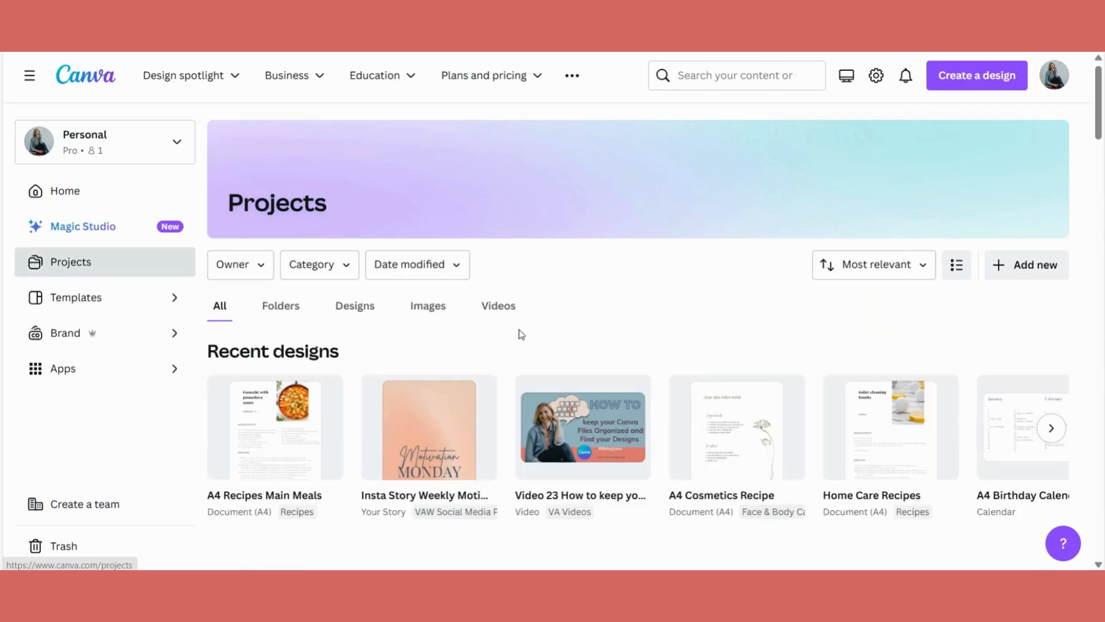
scroll(down, 3)
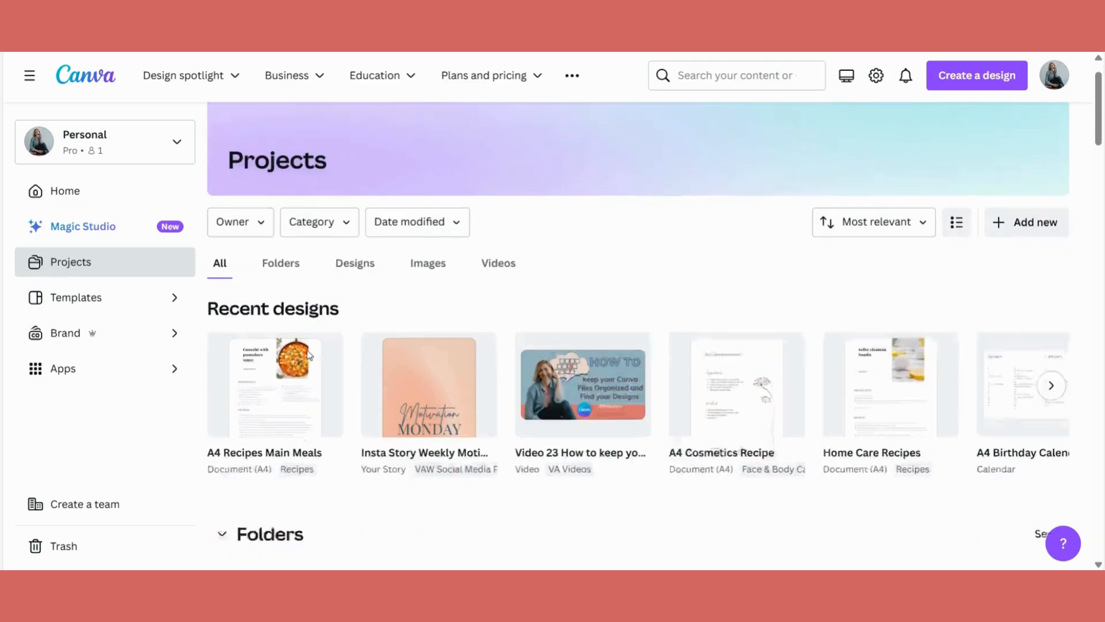
scroll(down, 3)
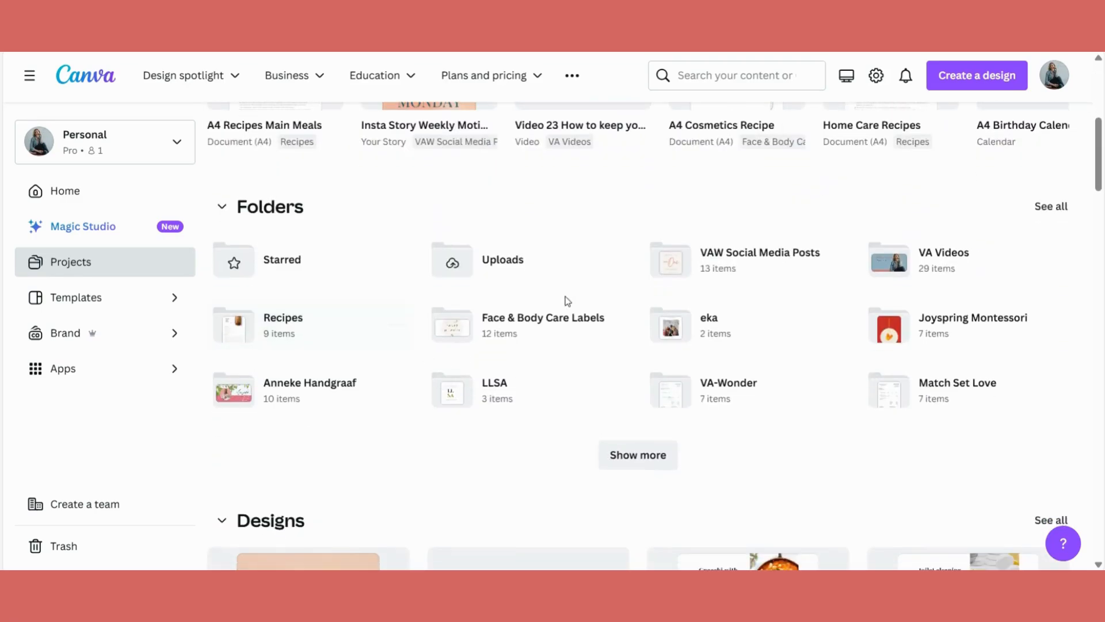
scroll(down, 3)
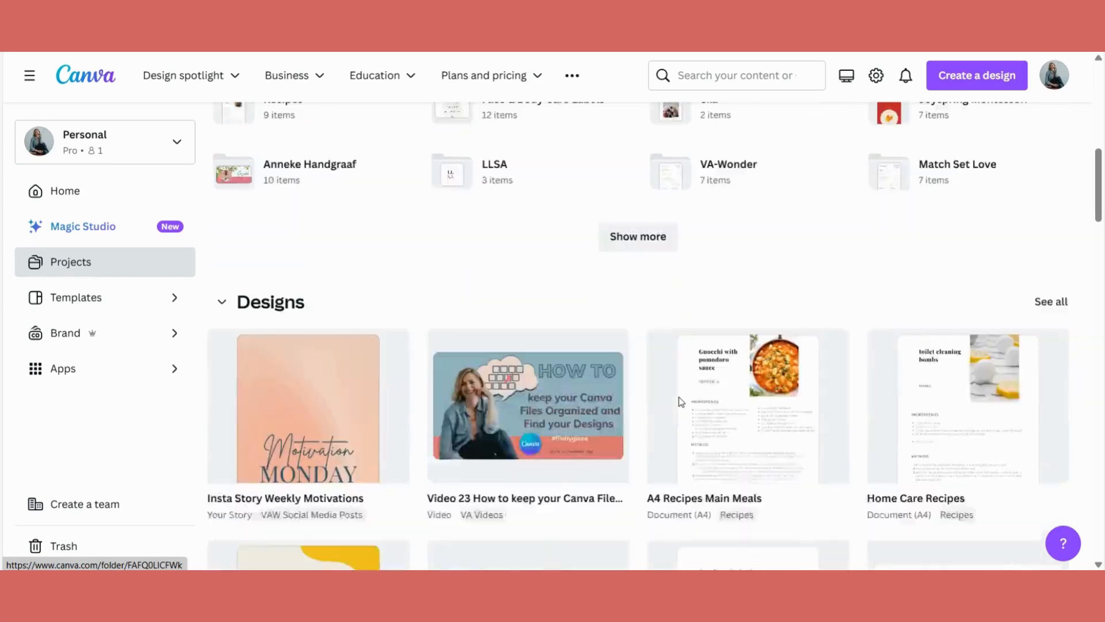
scroll(down, 3)
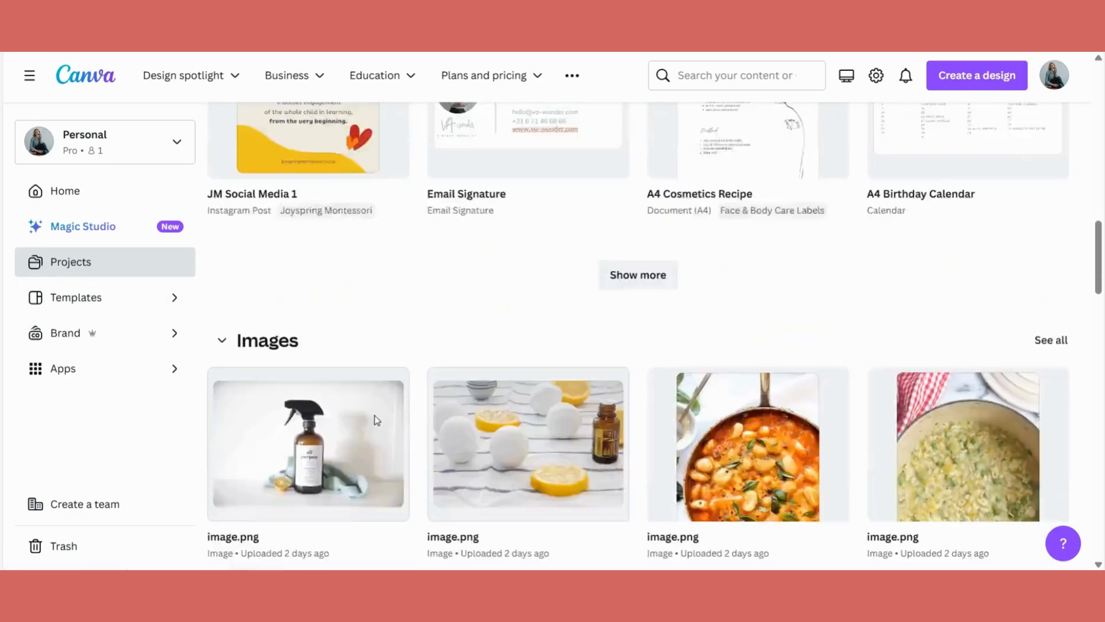
scroll(up, 3)
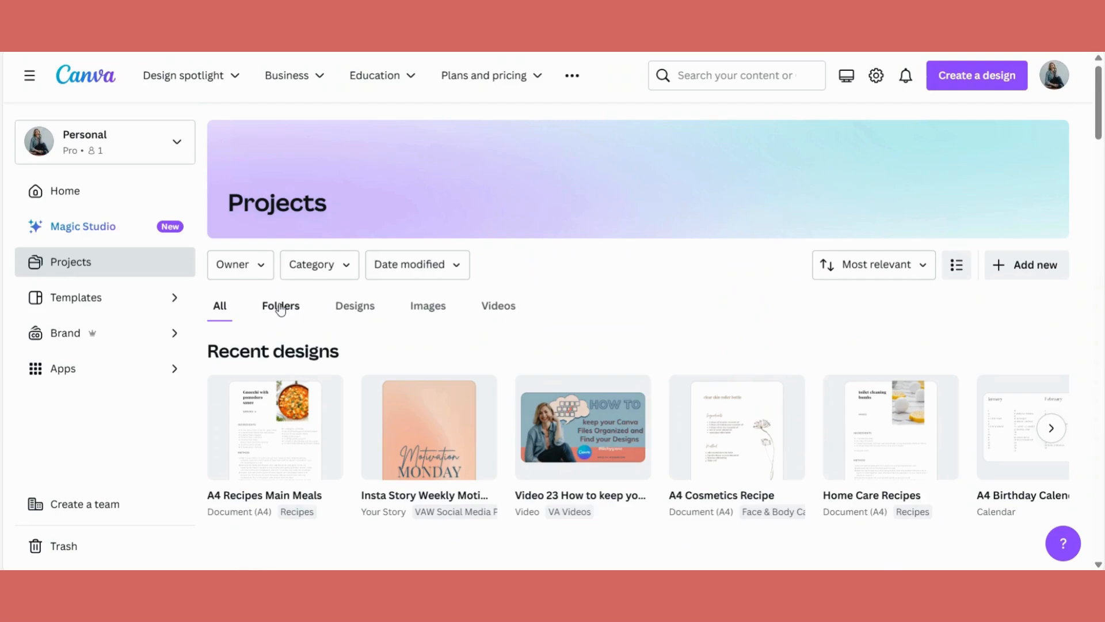
Switch the Projects filter to Folders, then Designs, then Videos
click(281, 305)
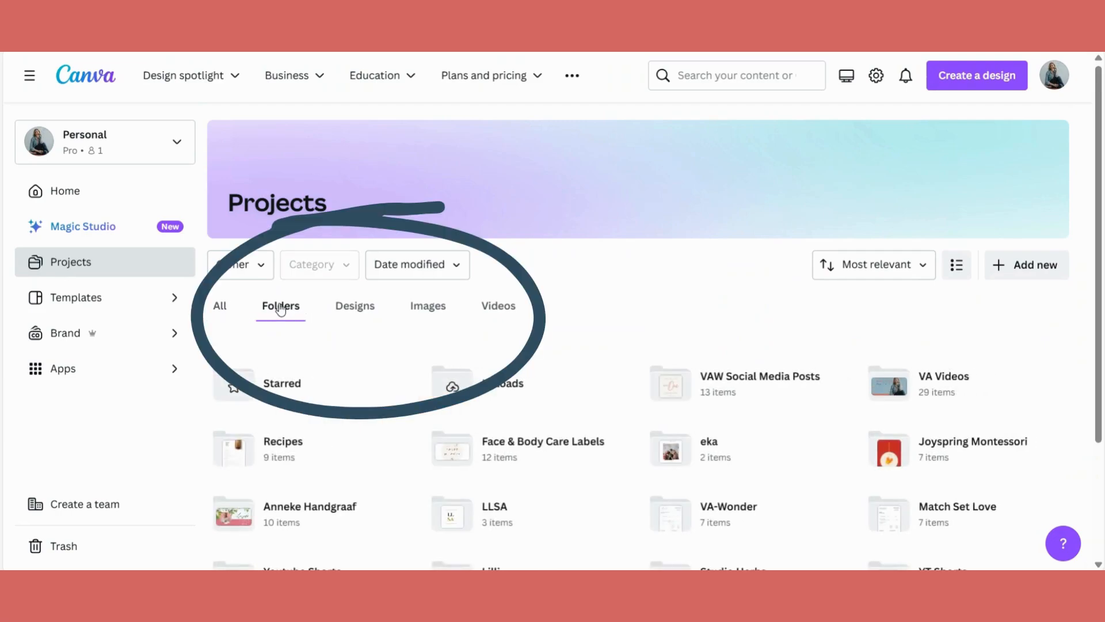
click(354, 305)
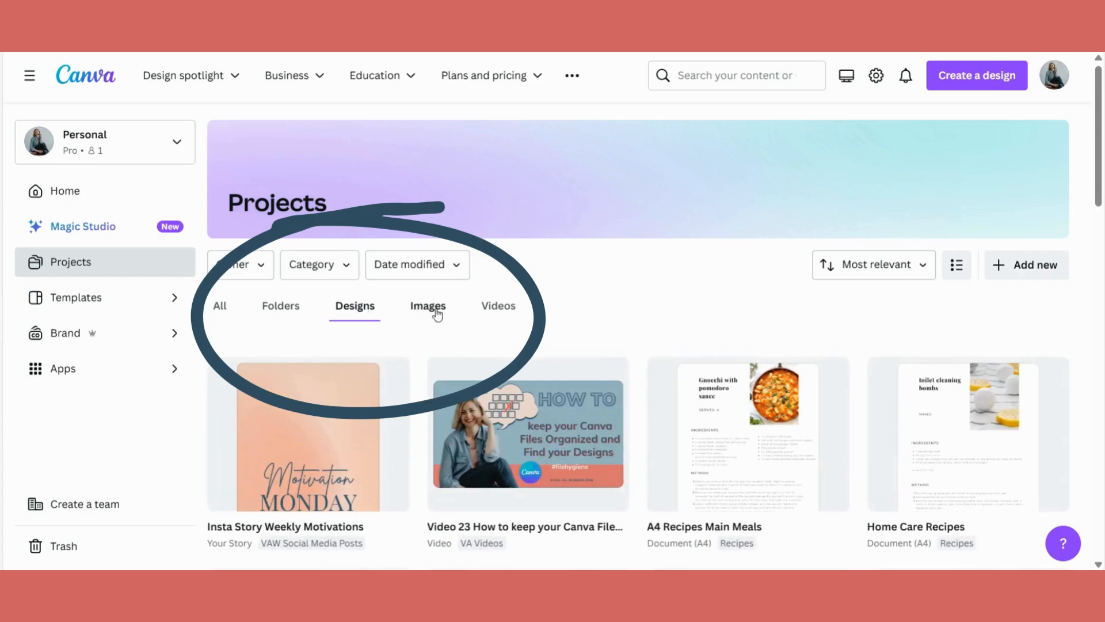
click(497, 305)
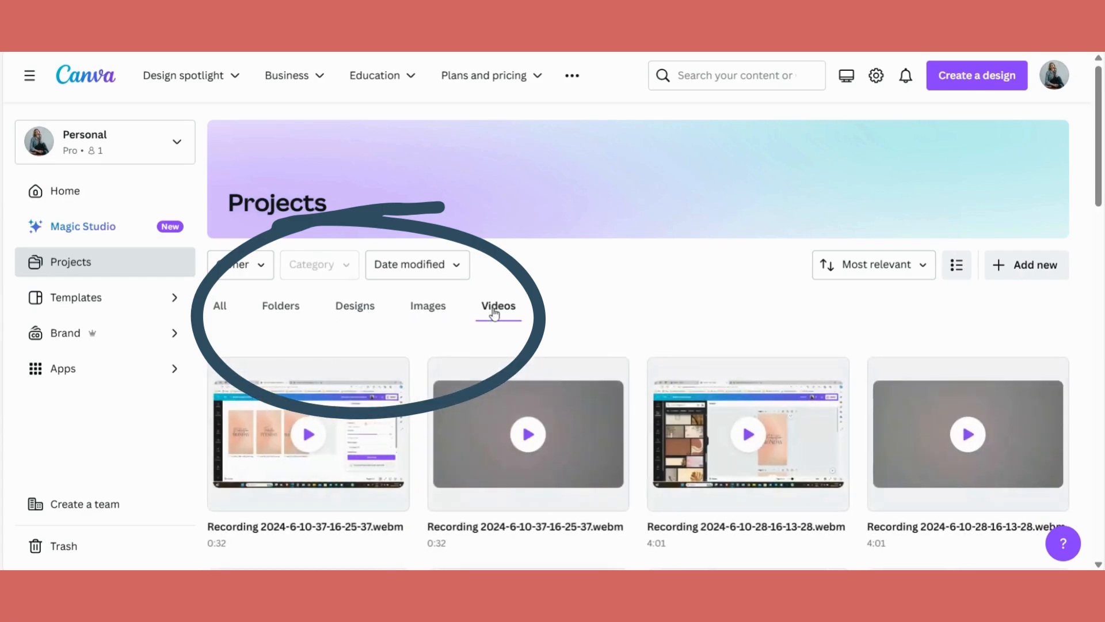
mouse_move(220, 308)
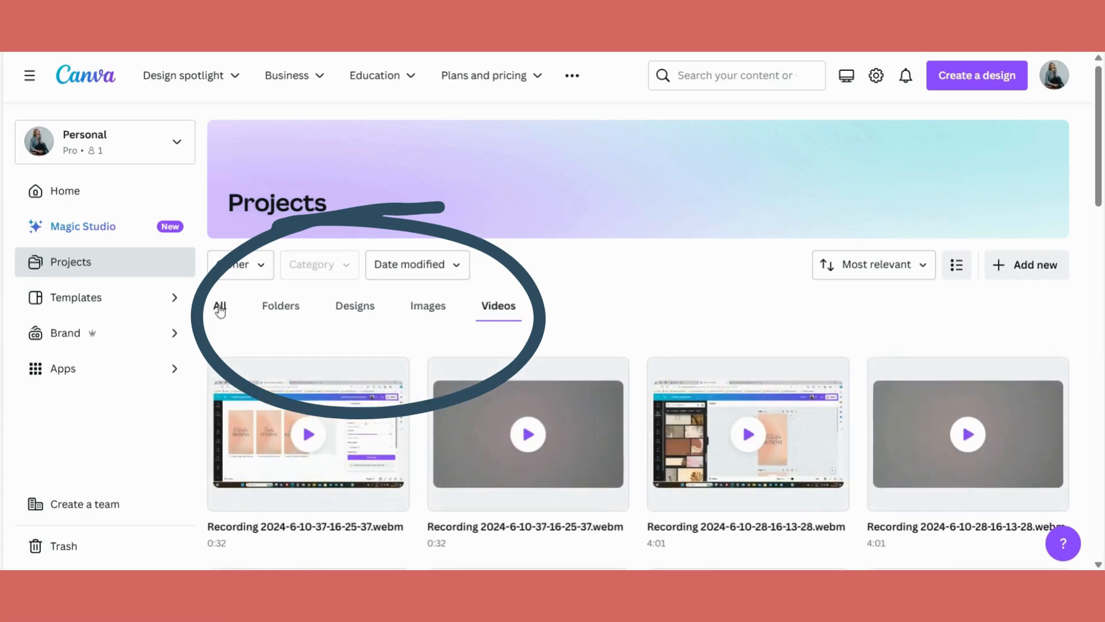